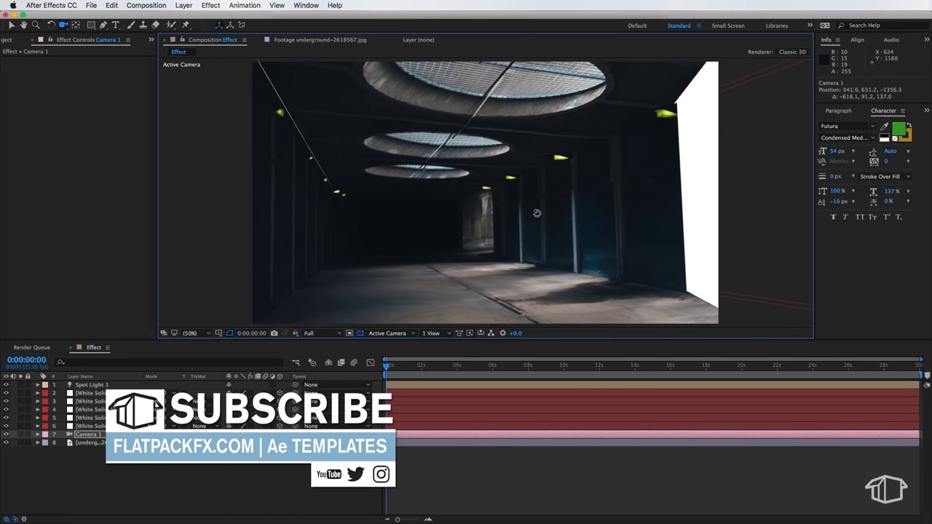
- Preview the road image, then view the underground tunnel jpg in the Footage viewer
drag(538, 213, 553, 221)
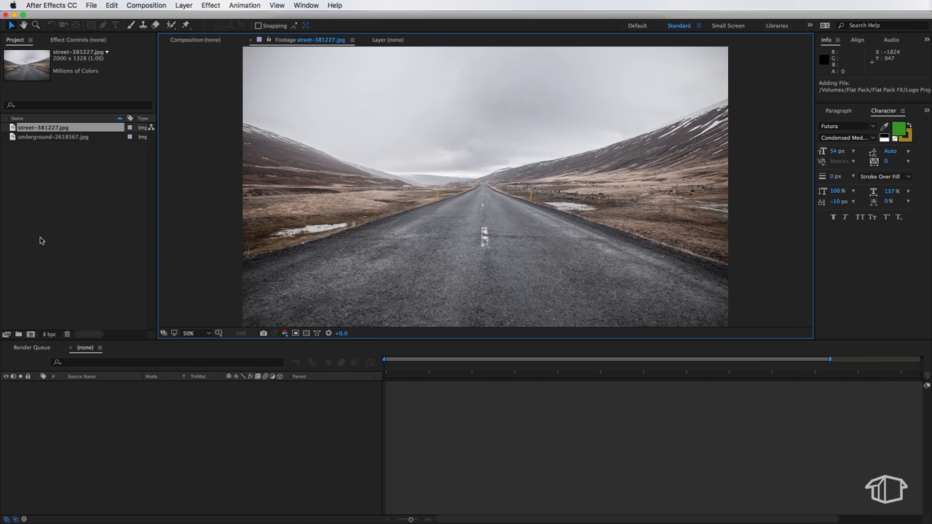
mouse_move(459, 172)
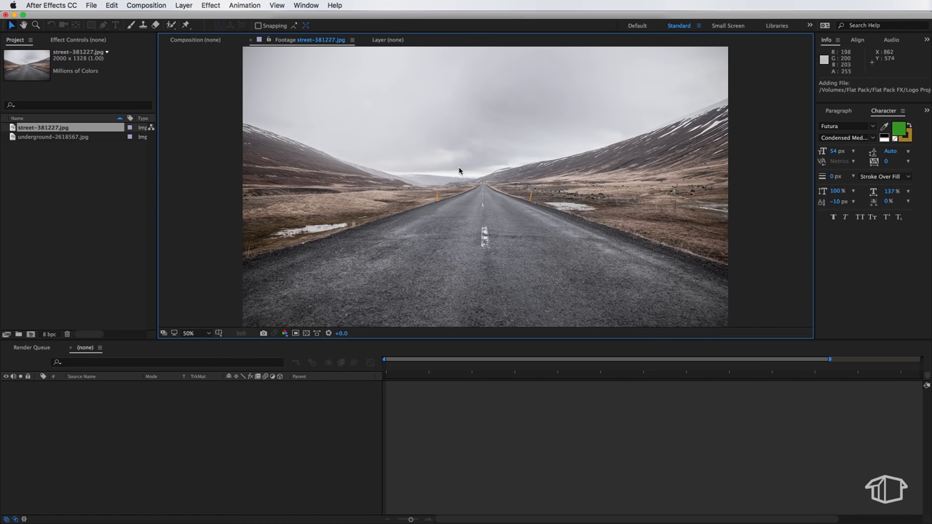
mouse_move(477, 175)
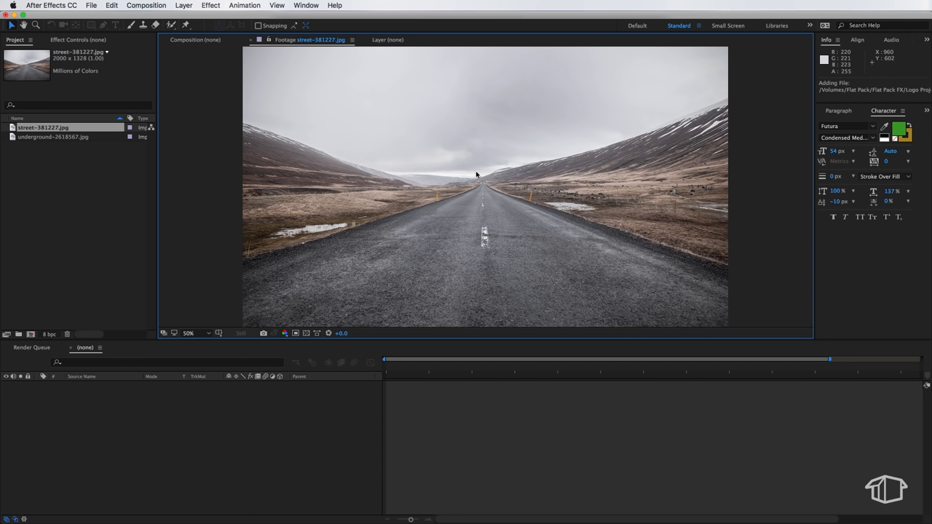
click(55, 137)
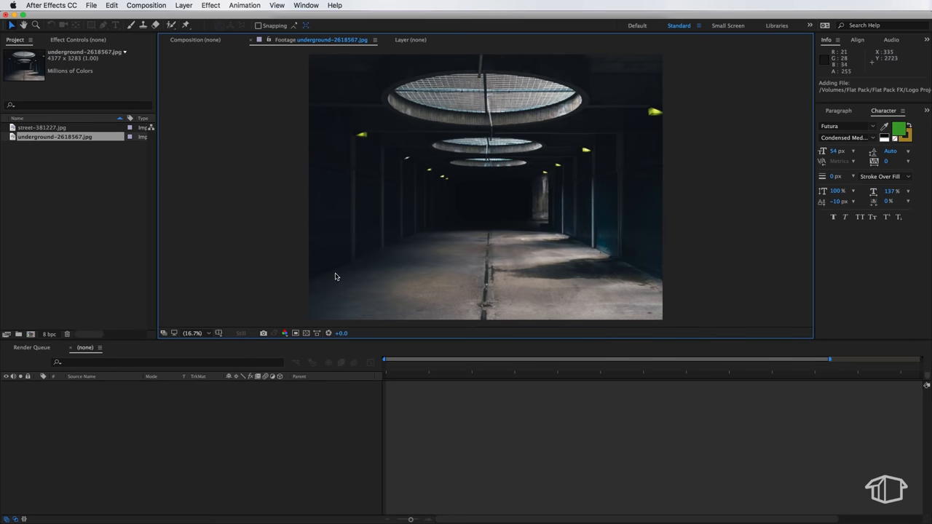
mouse_move(583, 134)
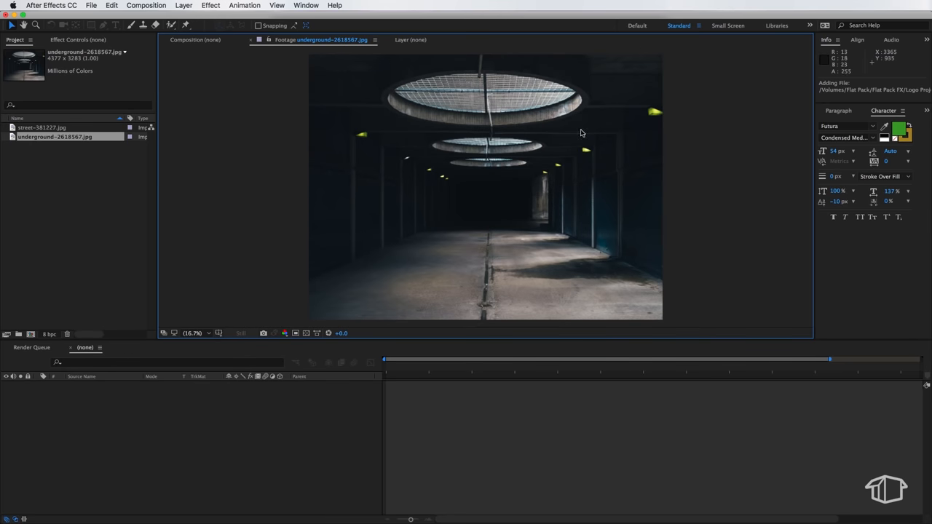
mouse_move(396, 268)
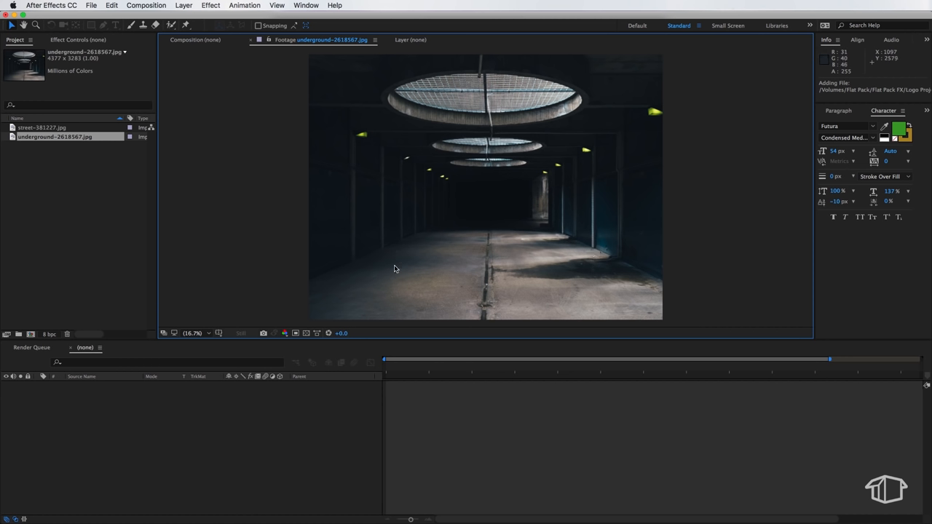
mouse_move(414, 255)
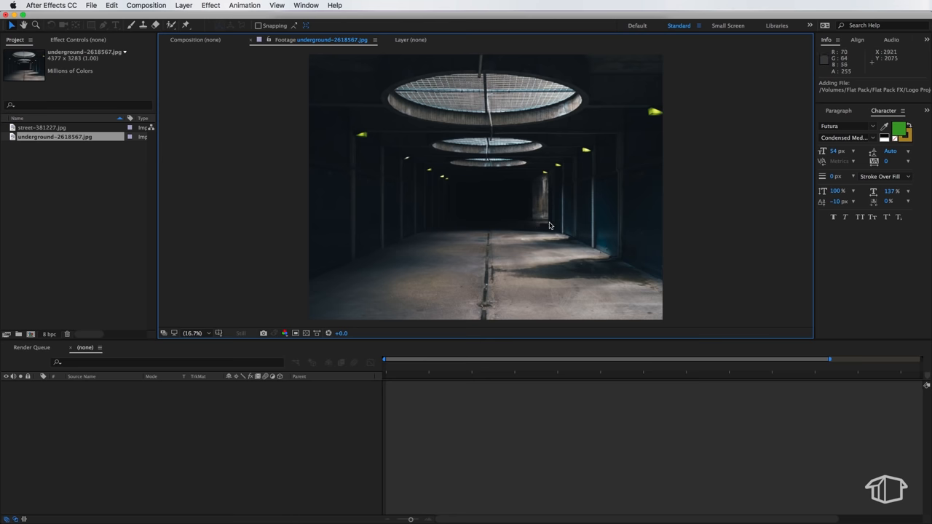
mouse_move(379, 109)
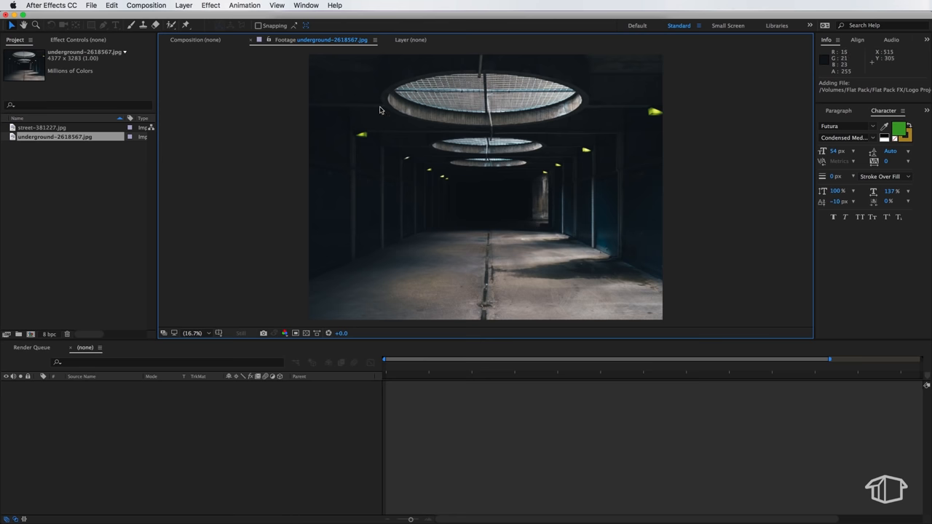
mouse_move(561, 188)
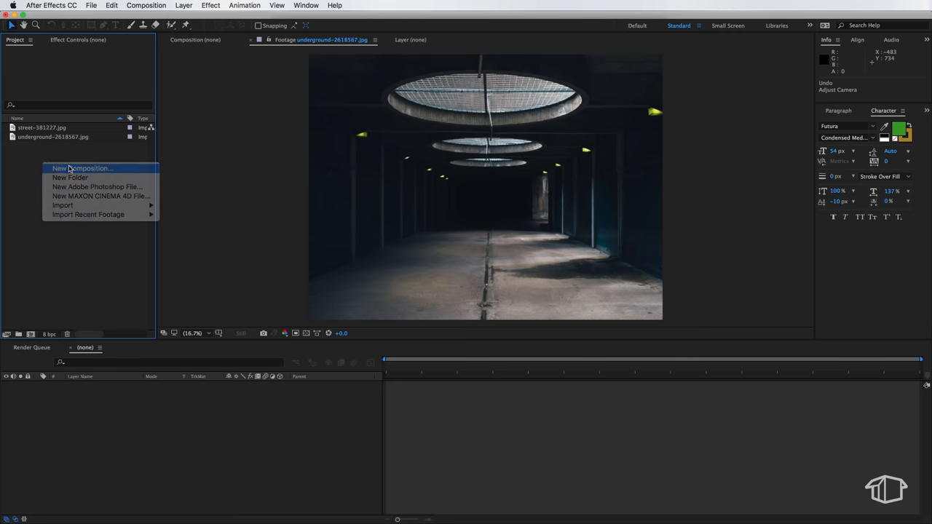
- Create a new composition named Effect using the HDTV 1080 25 preset
click(82, 169)
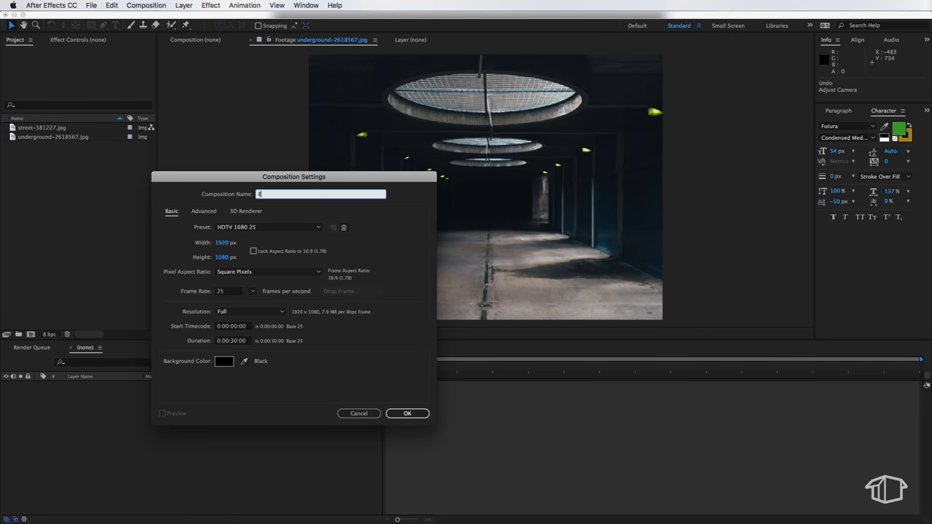
text(Effect)
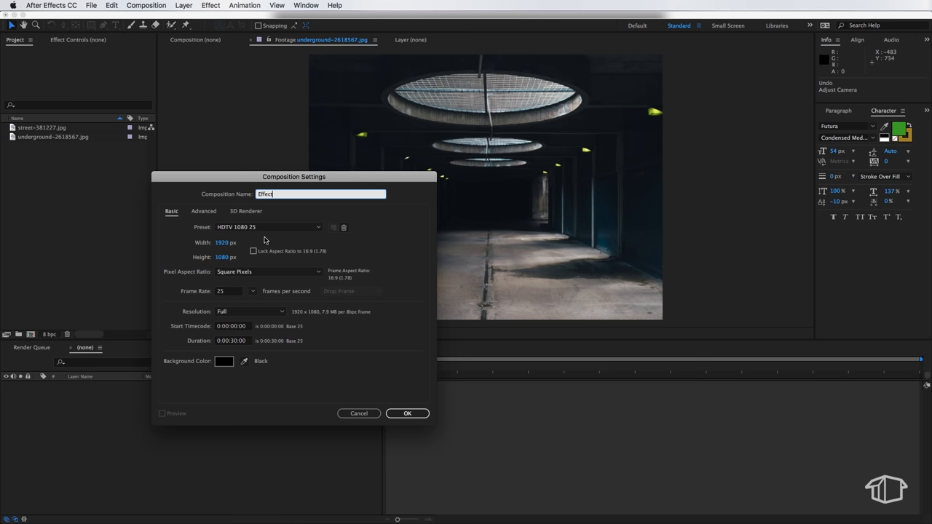
click(268, 227)
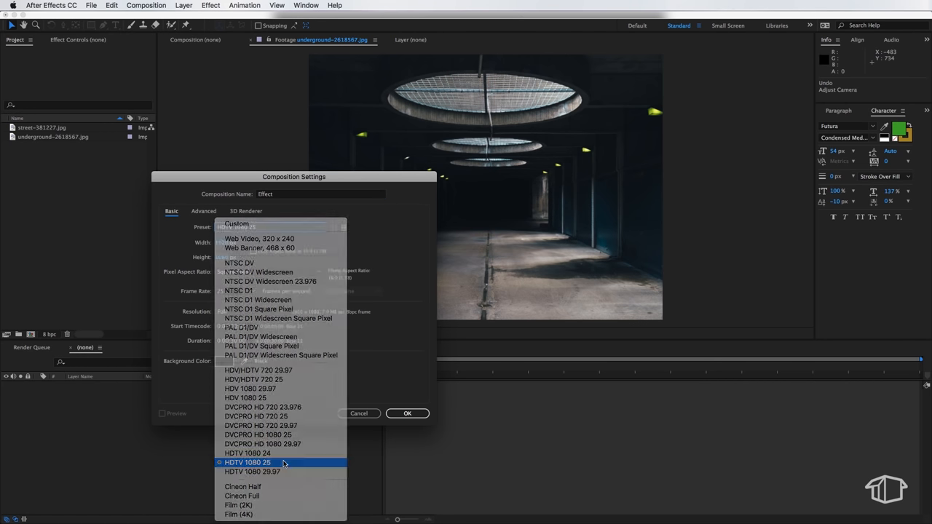
click(248, 463)
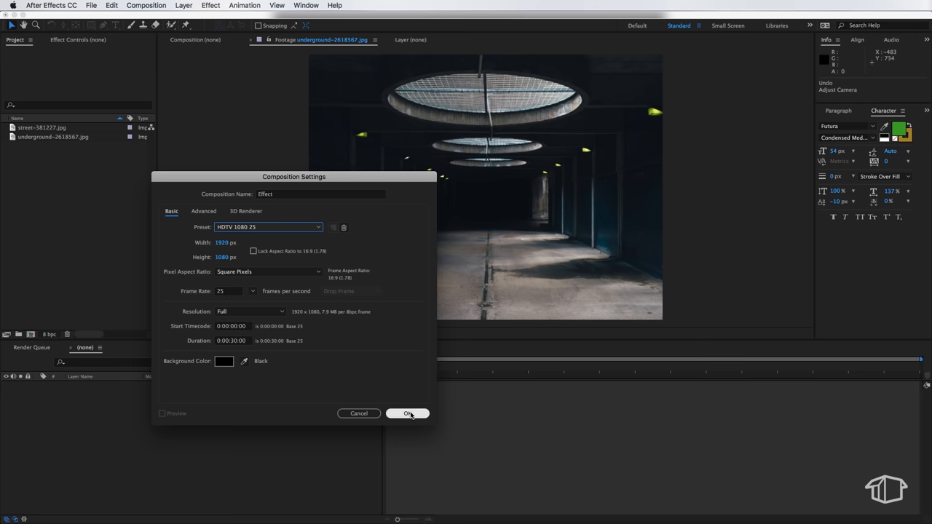
click(408, 413)
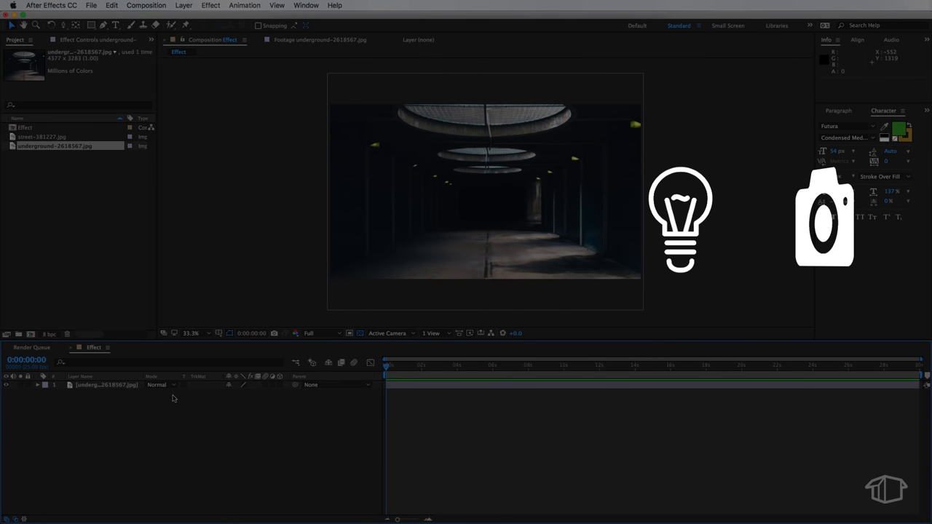
mouse_move(586, 211)
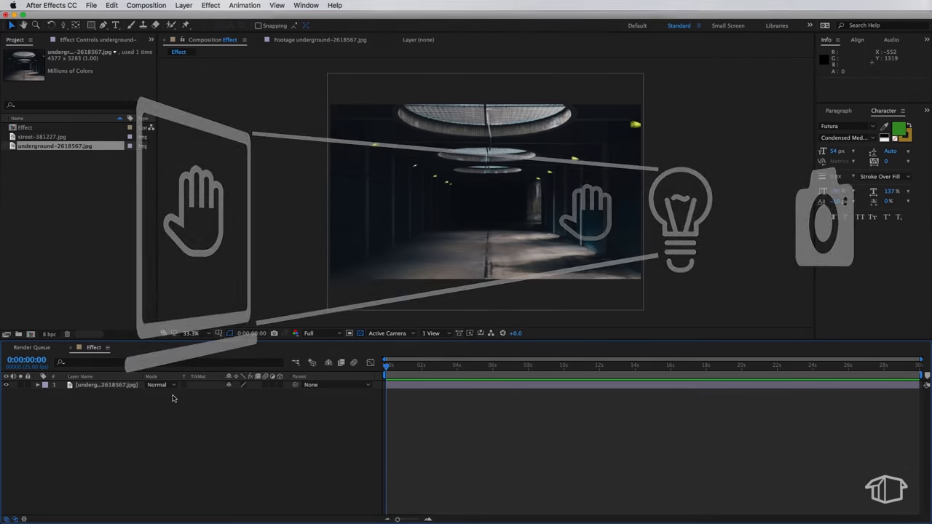
- Add a new camera with the 28mm lens preset to the Effect composition
right_click(174, 399)
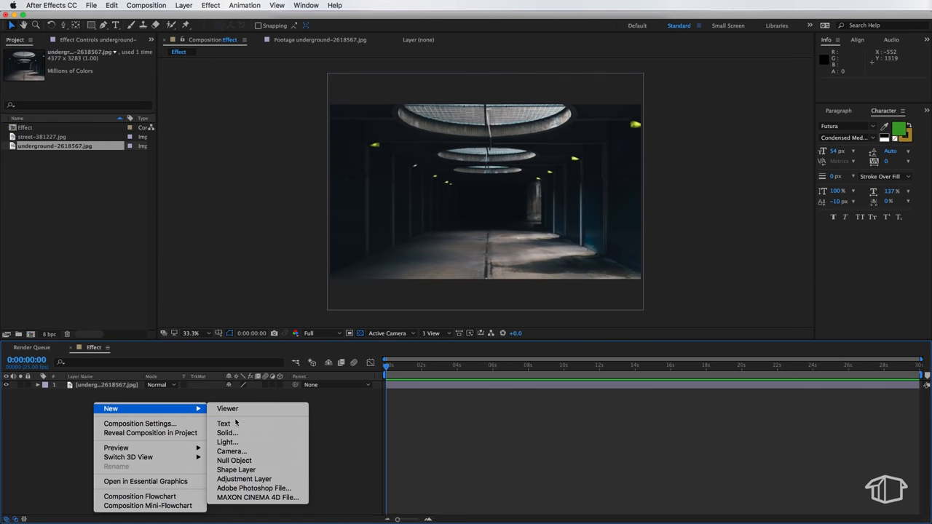
click(232, 451)
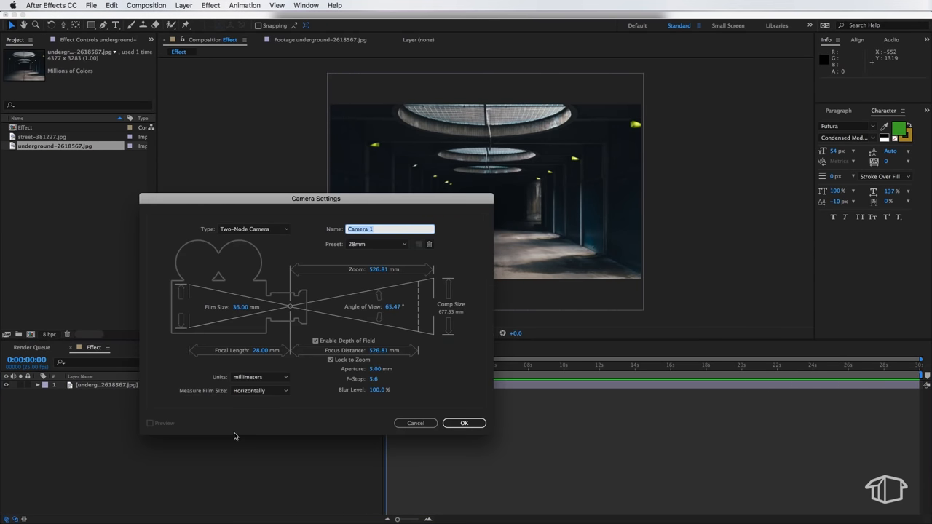
click(376, 244)
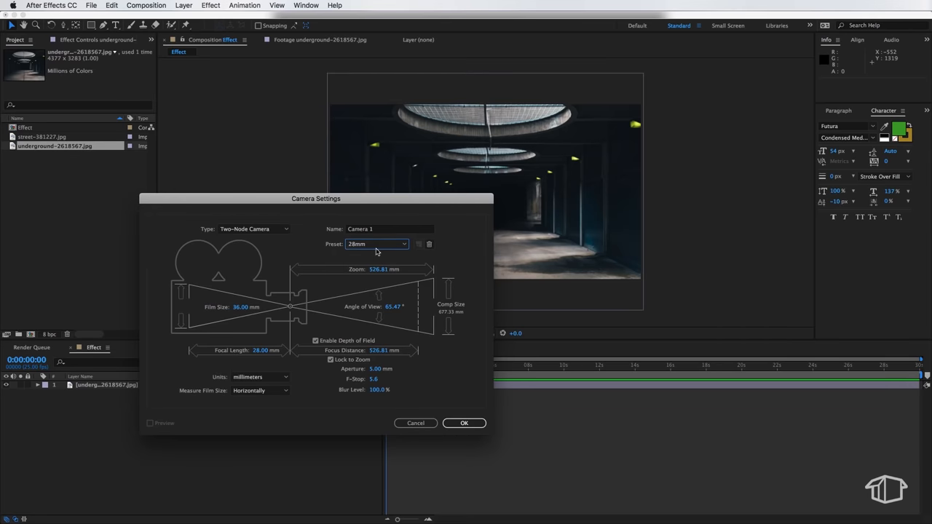
click(464, 422)
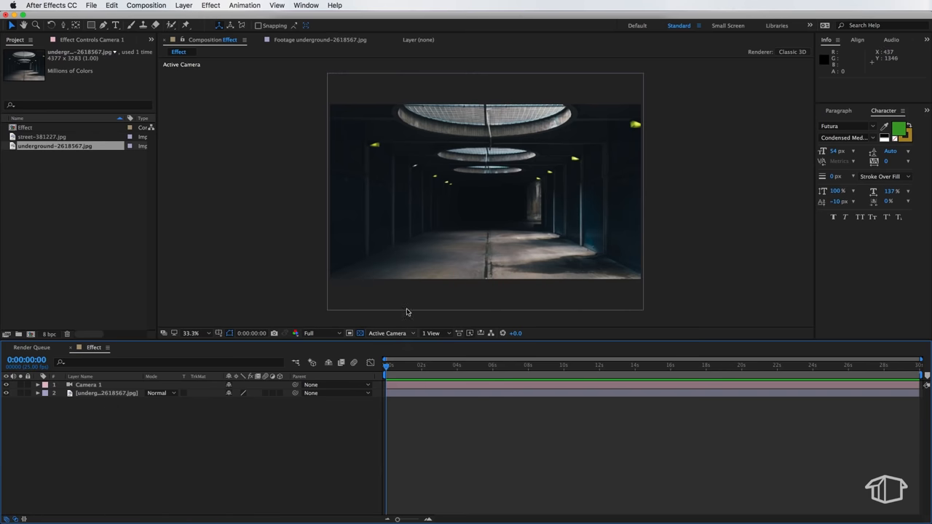
mouse_move(563, 173)
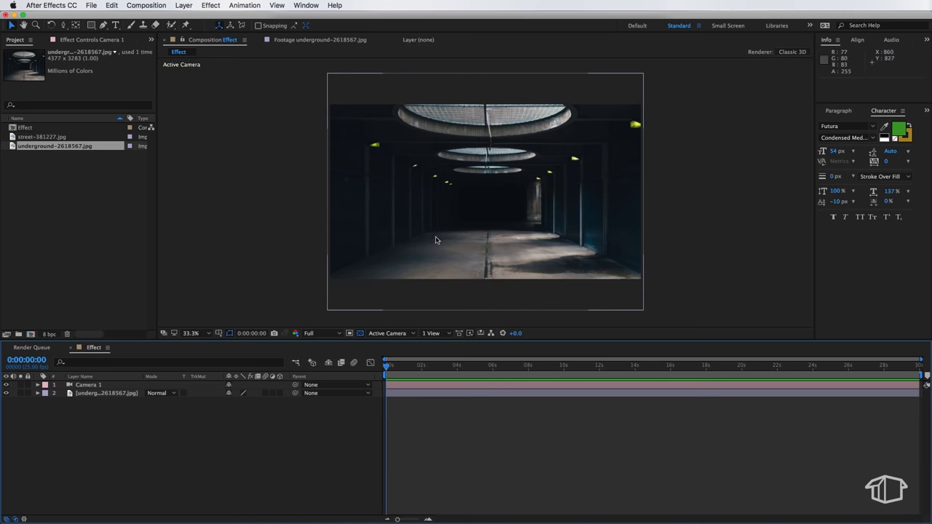
mouse_move(370, 239)
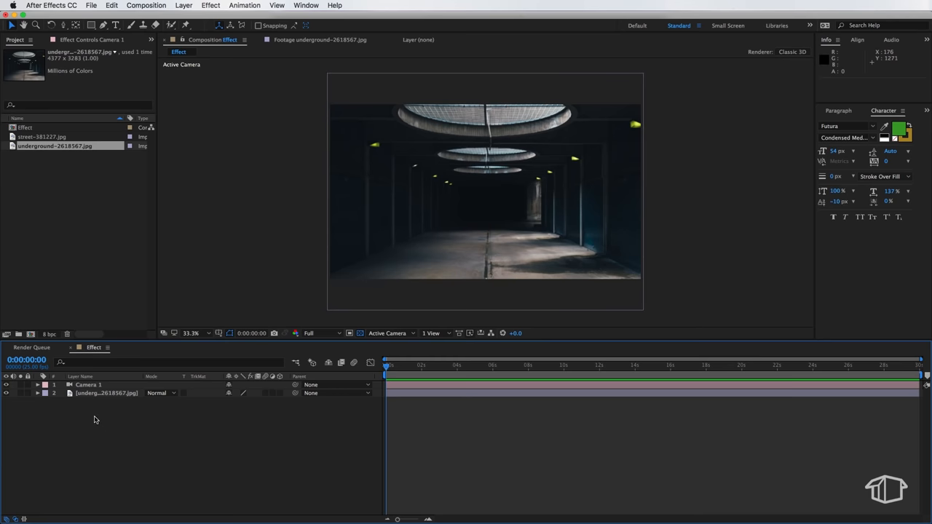
- Add a new white solid sized to match the composition
right_click(95, 419)
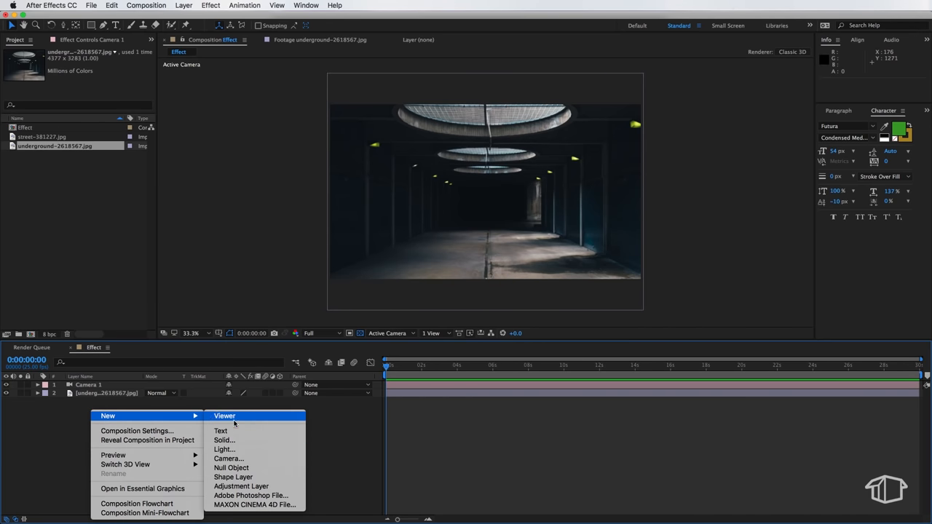
click(225, 440)
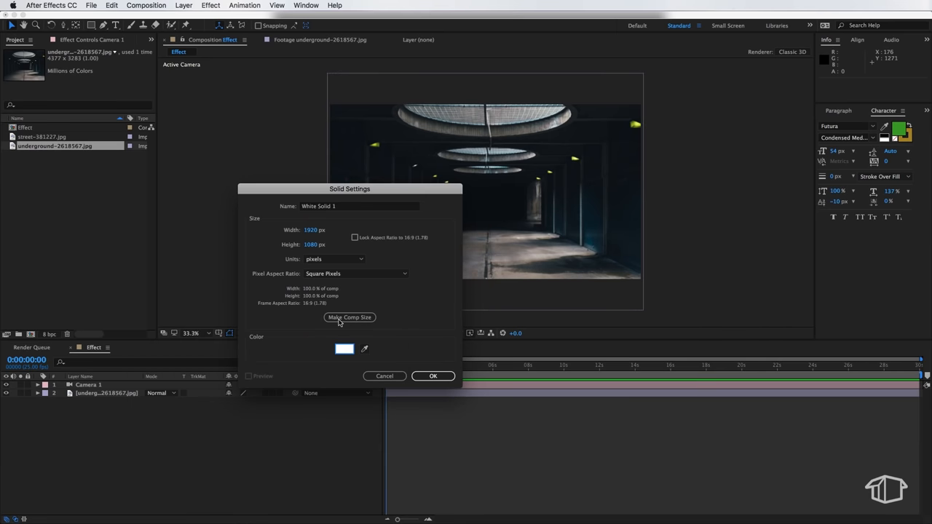
click(434, 376)
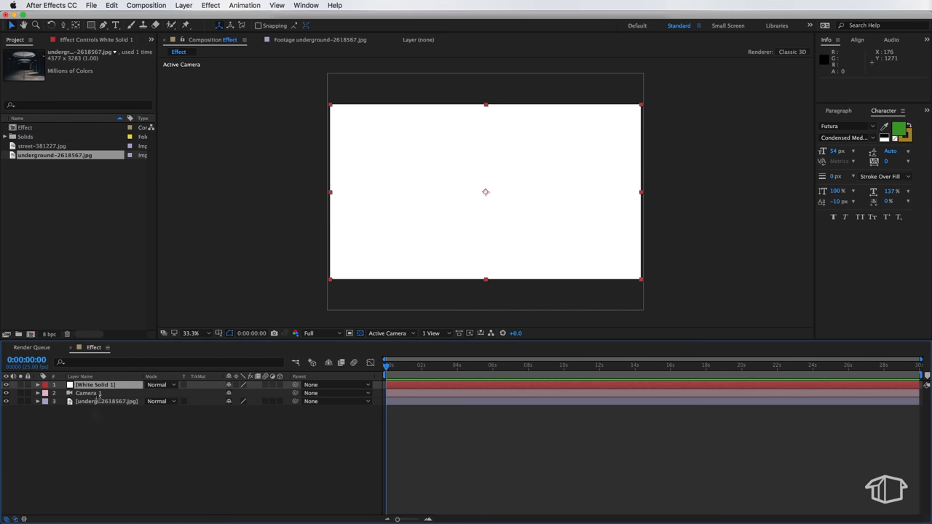
click(210, 6)
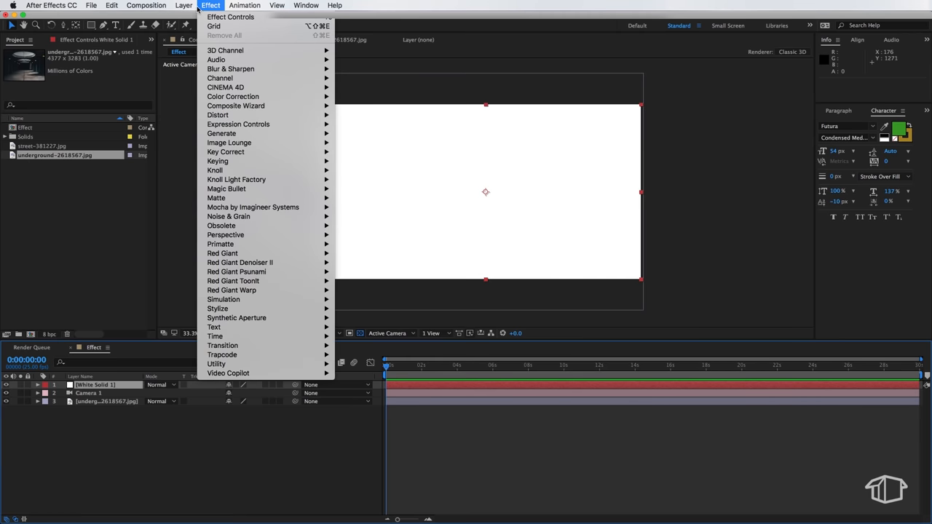
mouse_move(221, 134)
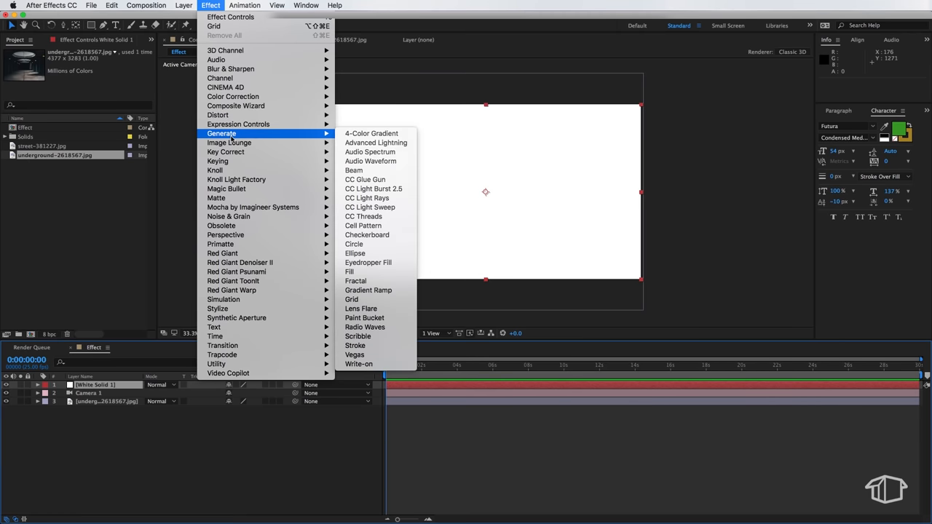
mouse_move(352, 300)
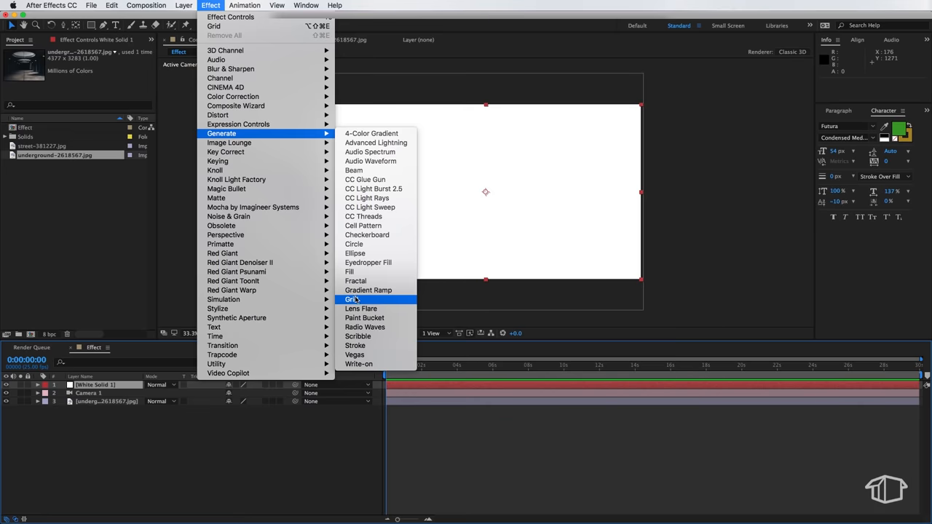
- Apply the Grid effect to the solid, tilt it flat, widen it and push it back along the tunnel floor
click(353, 300)
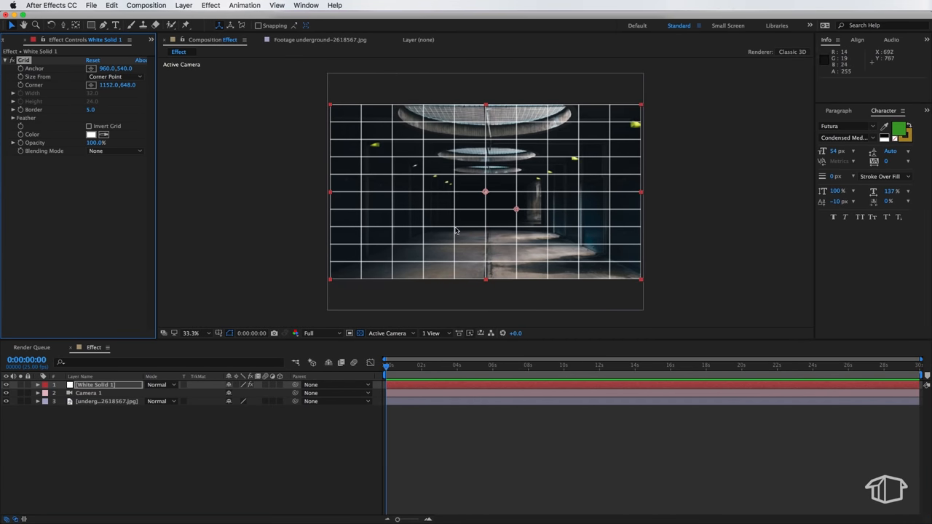
mouse_move(452, 219)
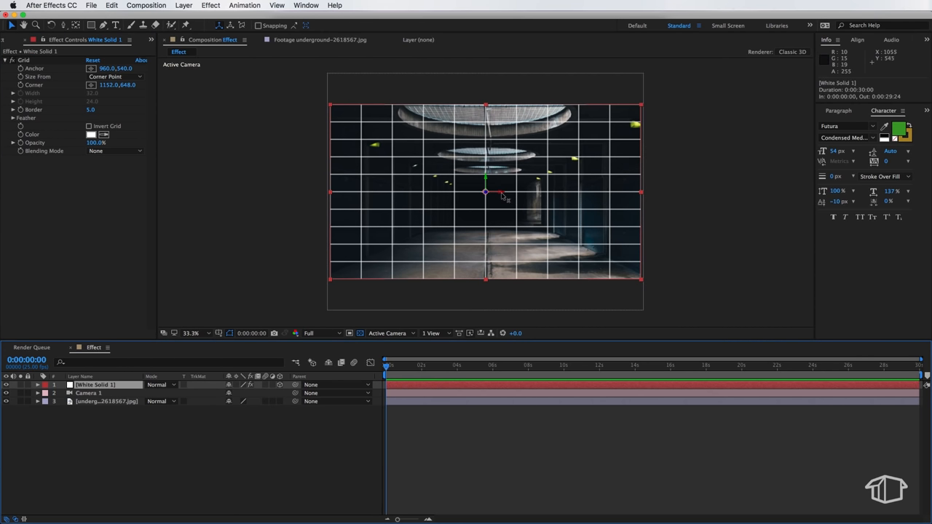
mouse_move(411, 233)
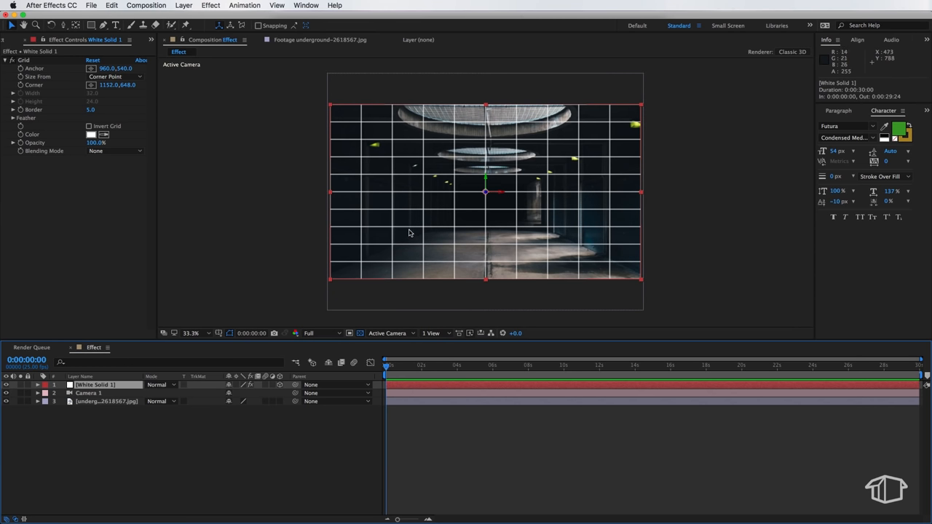
mouse_move(492, 191)
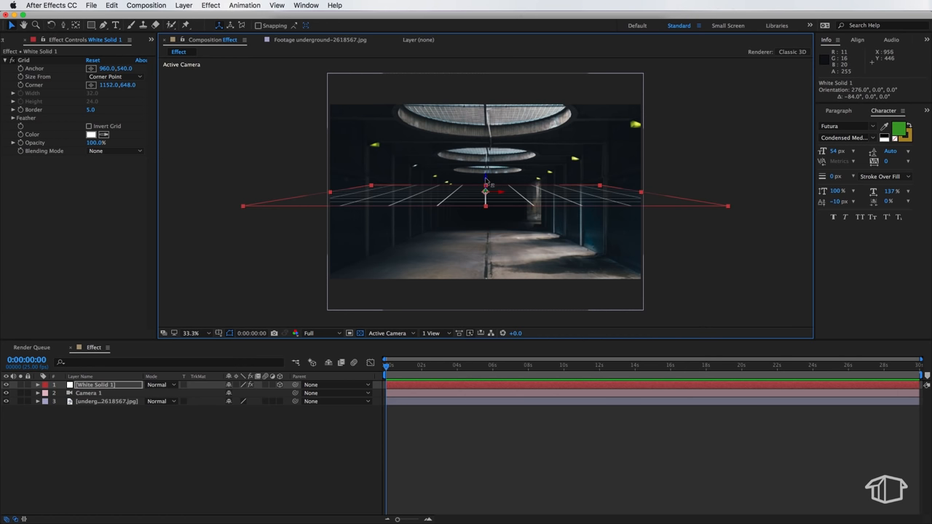
drag(486, 190, 487, 244)
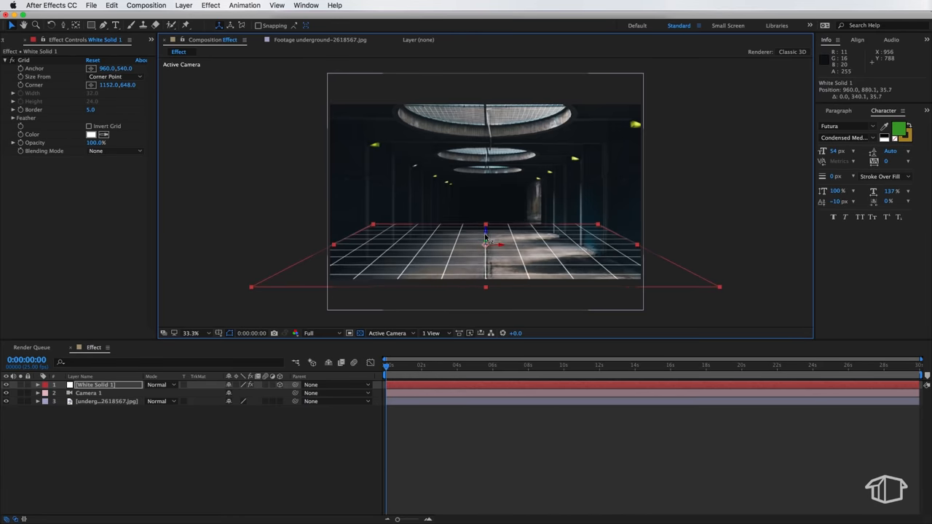
drag(487, 239, 487, 268)
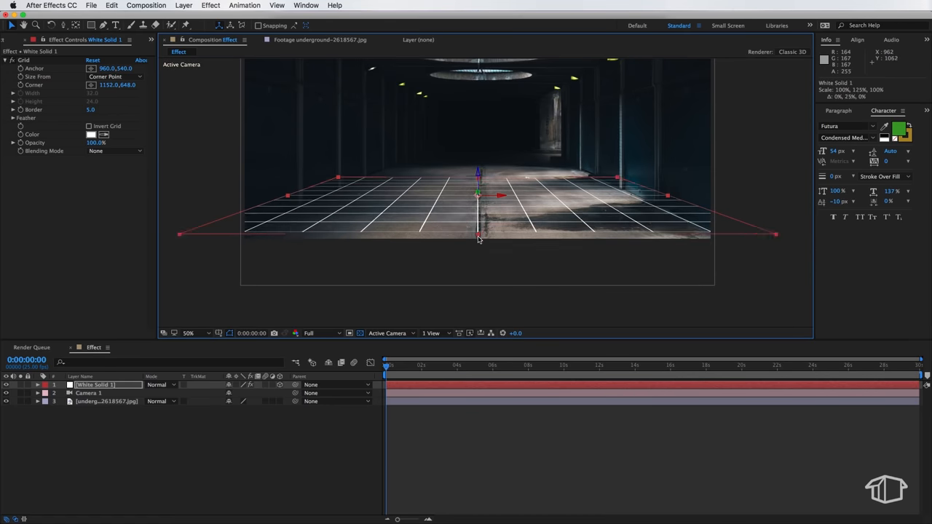
drag(479, 236, 479, 216)
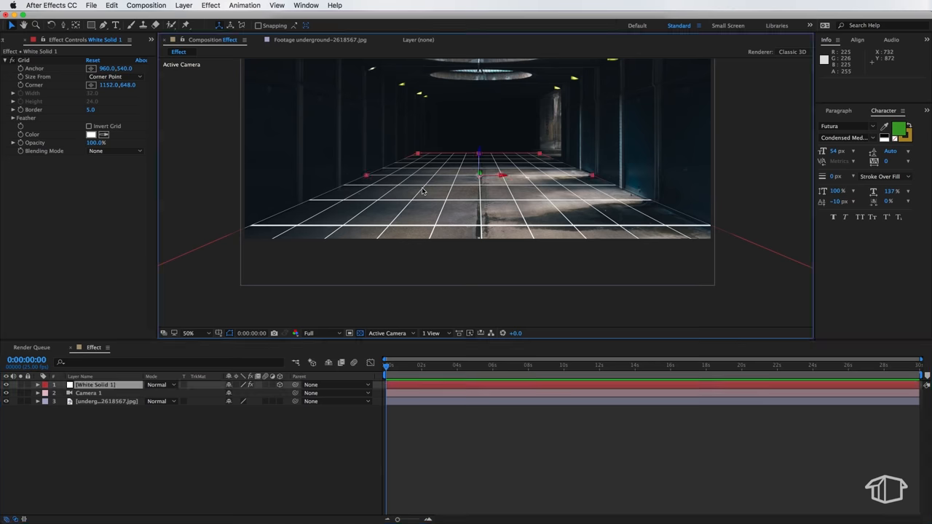
mouse_move(436, 182)
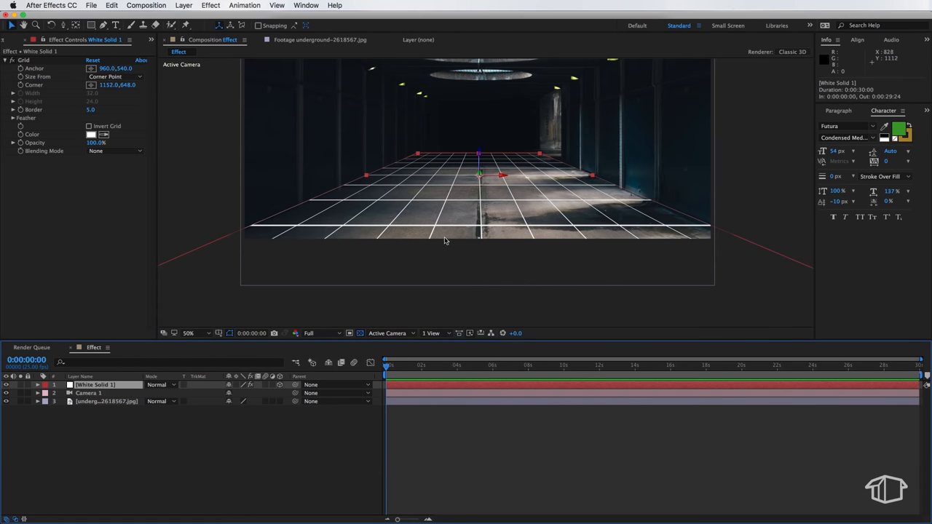
- Set the grid layer's Casts Shadows and Accepts Lights material options to Off
click(36, 384)
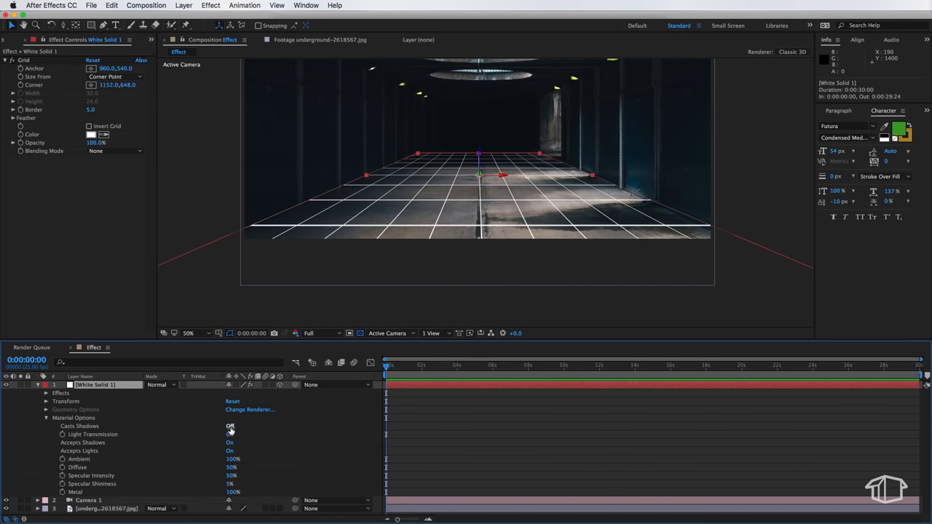
click(230, 425)
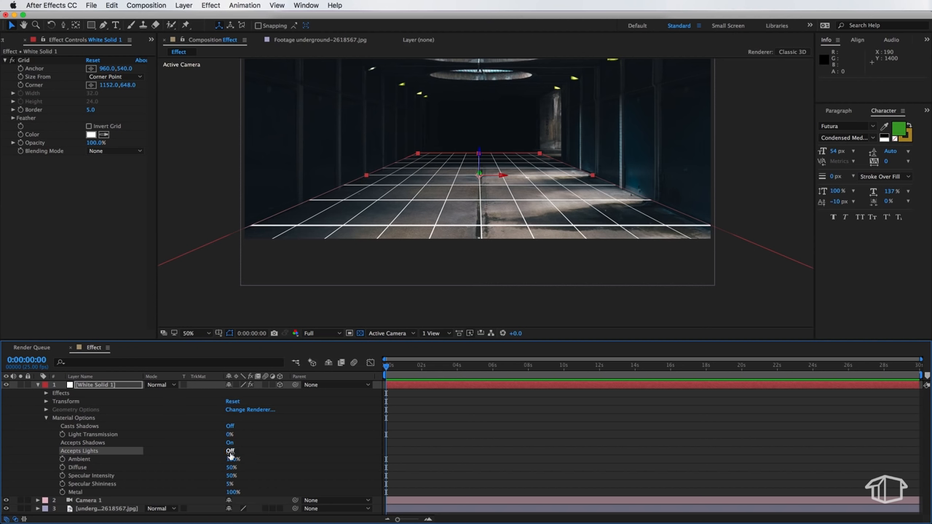
click(230, 452)
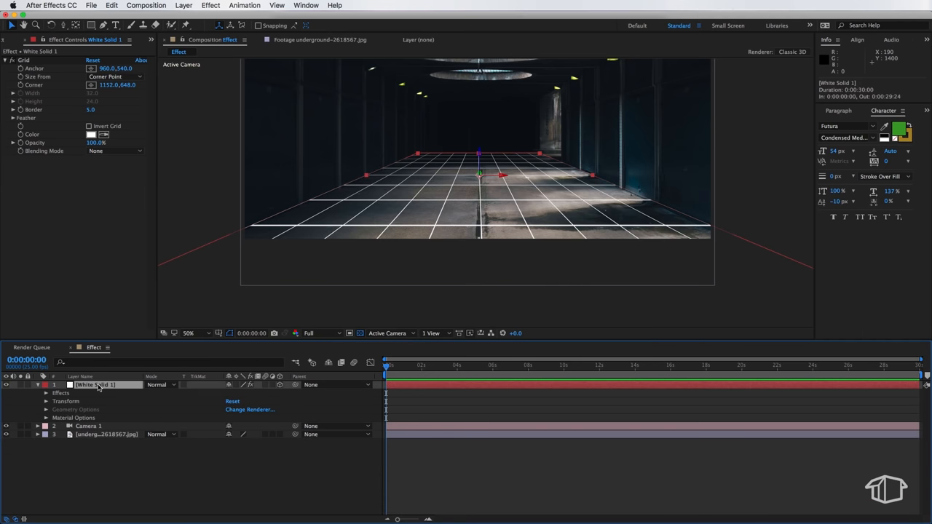
- Duplicate the grid floor and raise the copy up to the tunnel ceiling
click(111, 6)
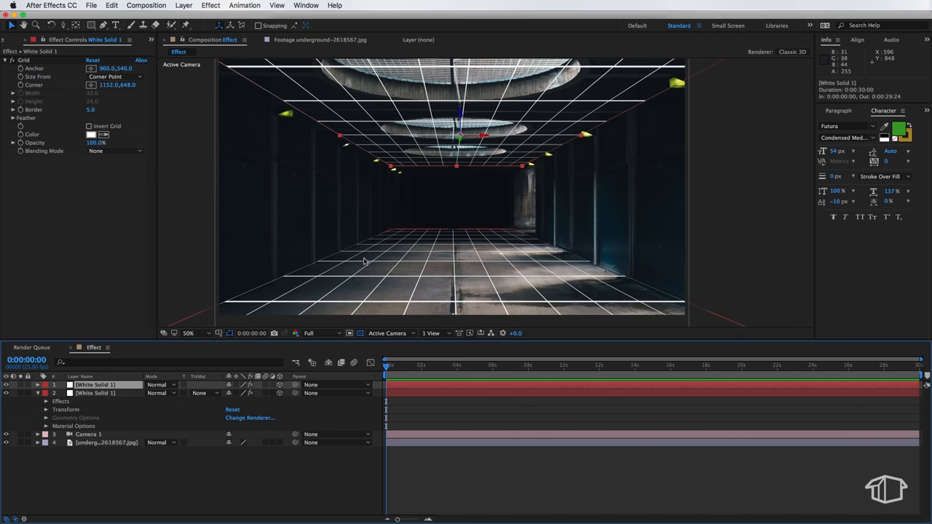
click(183, 6)
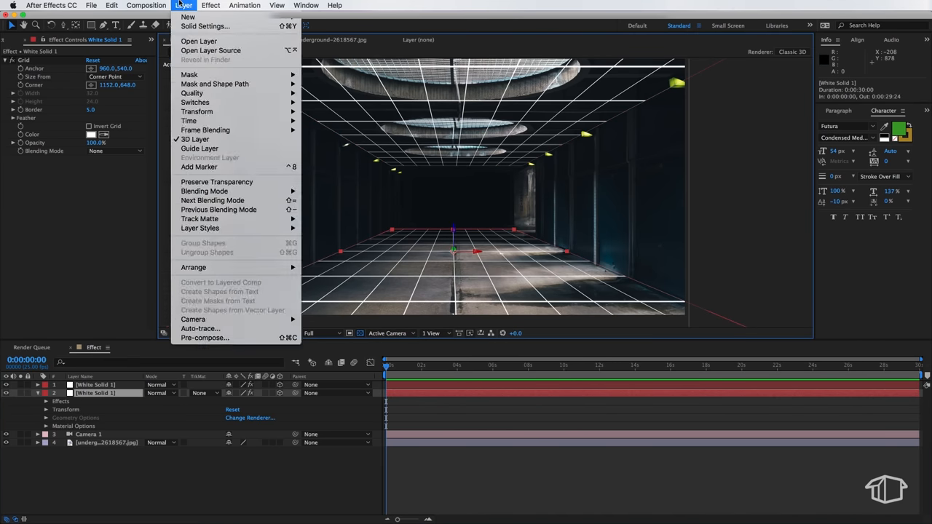
click(111, 5)
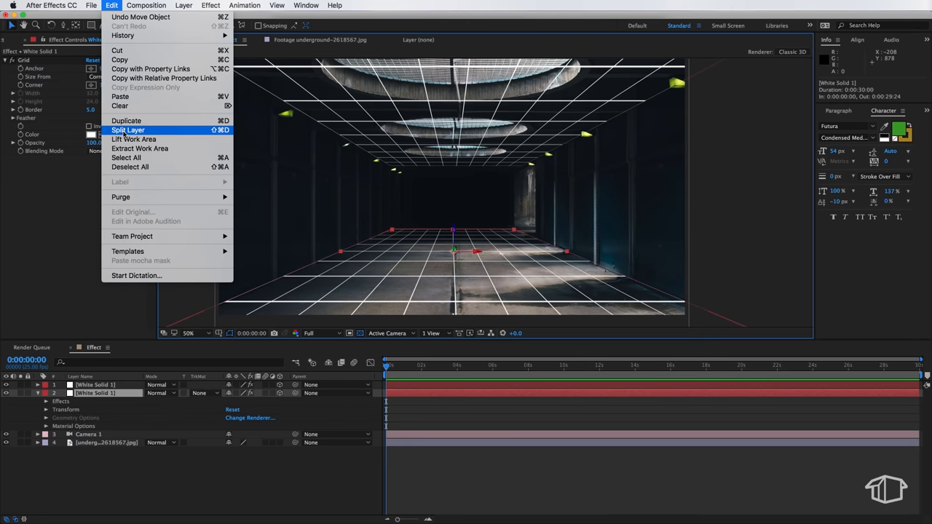
- Duplicate the grid again, rotate the copy upright and swing it to the tunnel's left wall
click(129, 130)
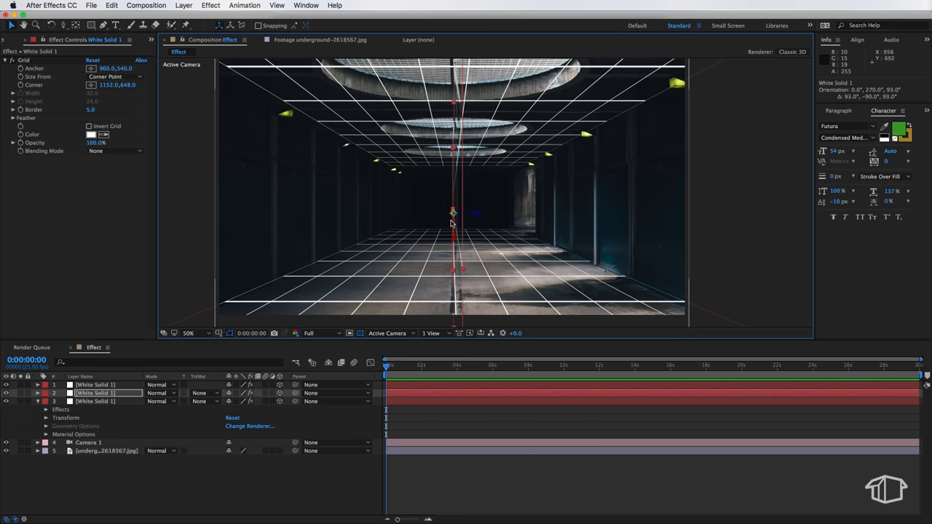
drag(452, 213, 443, 212)
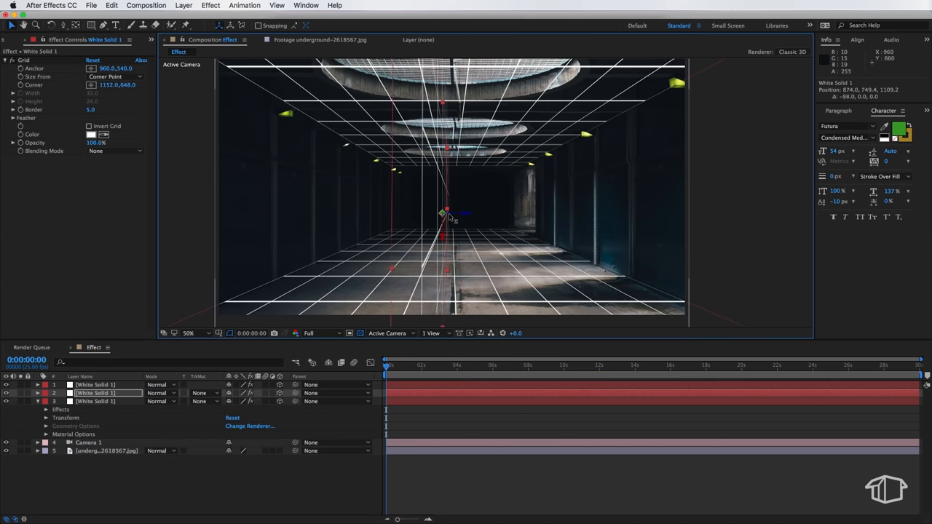
drag(443, 213, 340, 212)
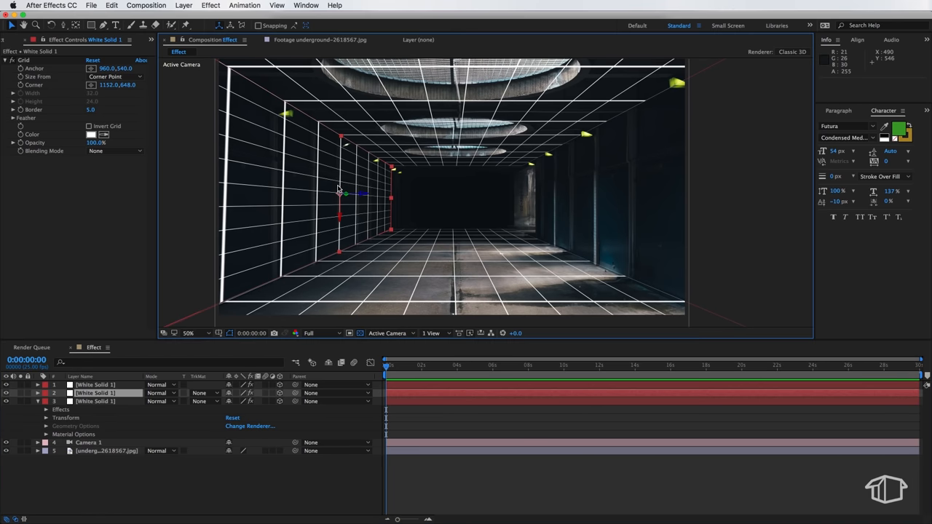
double_click(96, 393)
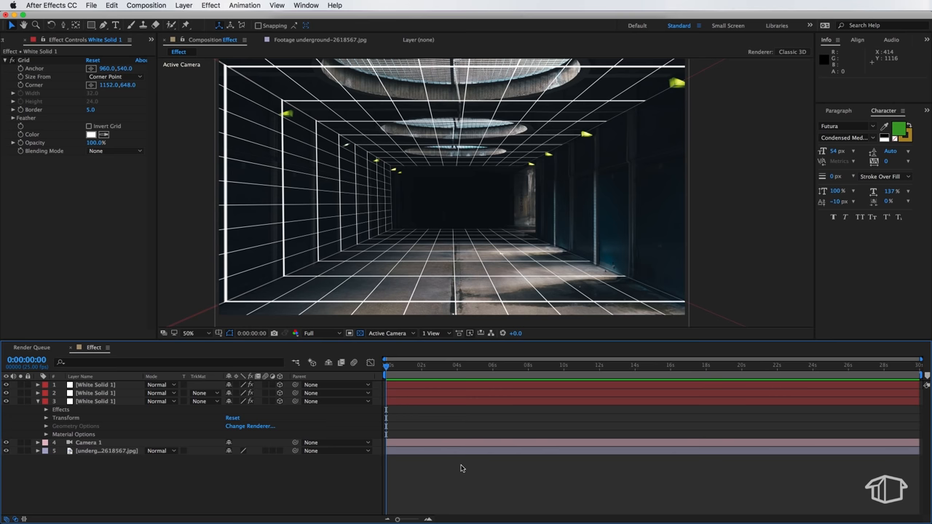
- Duplicate the wall grid to the right side, then select a grid layer for the next copy
click(111, 5)
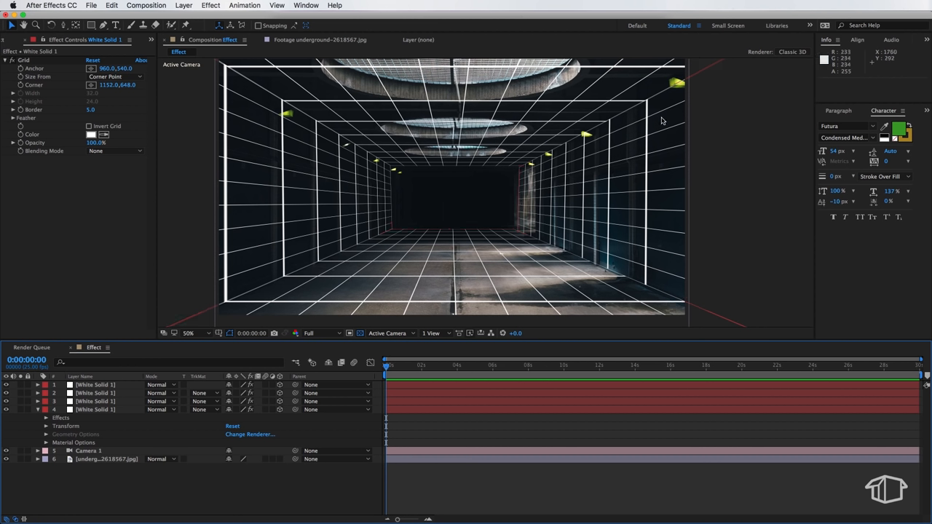
mouse_move(444, 434)
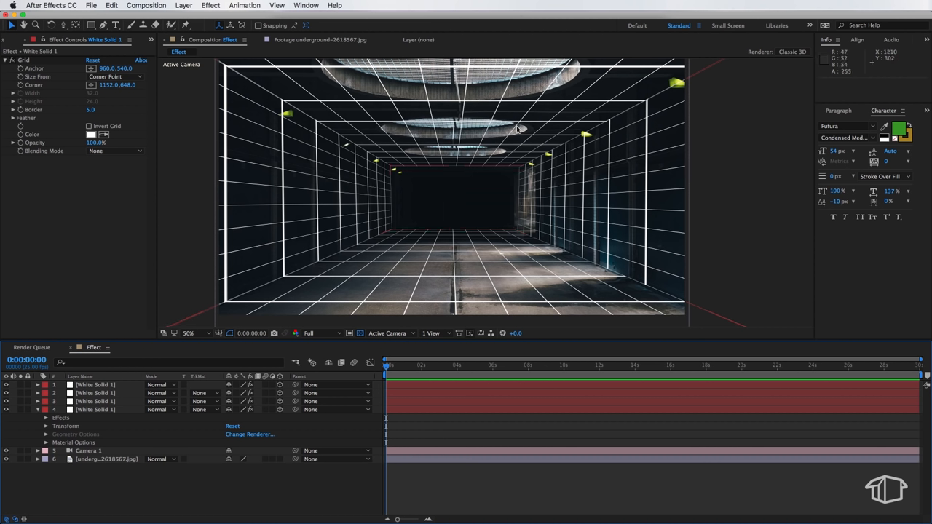
mouse_move(411, 271)
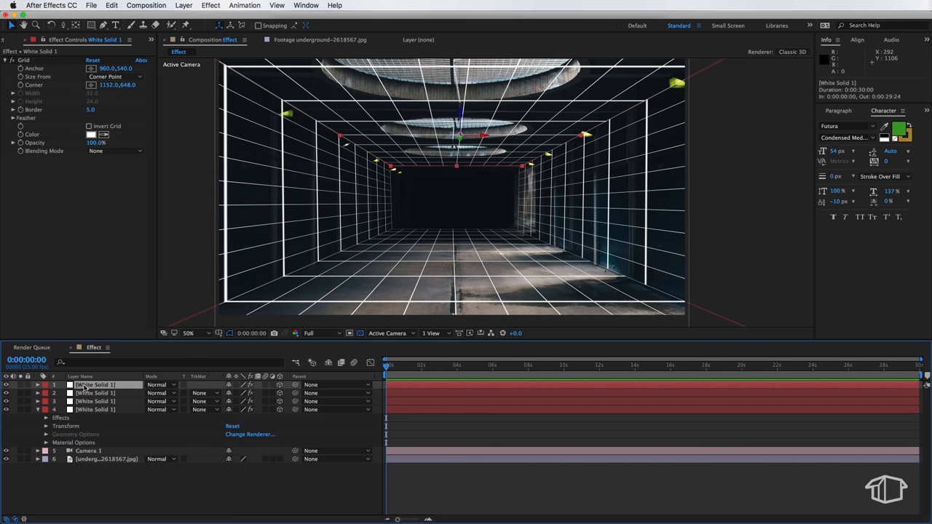
click(94, 410)
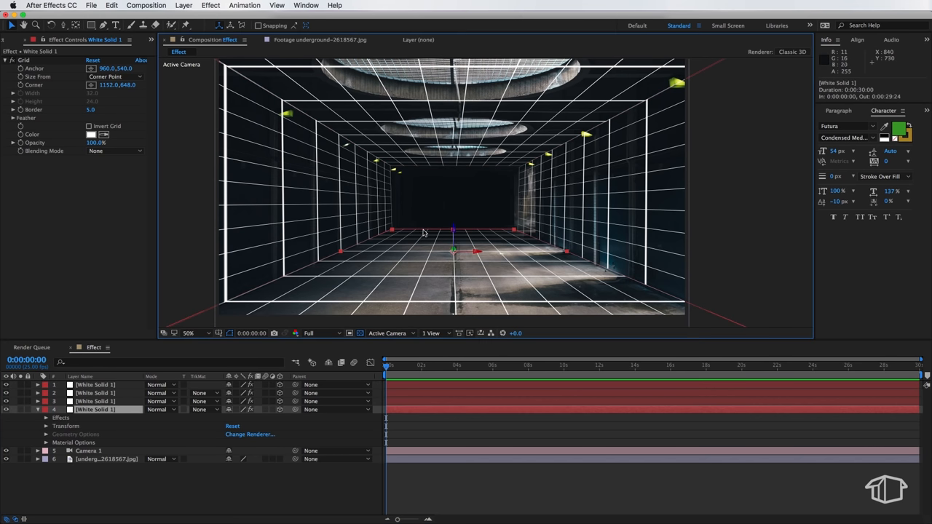
- Duplicate the selected grid and move the copy to the tunnel's far end as a back wall
click(111, 6)
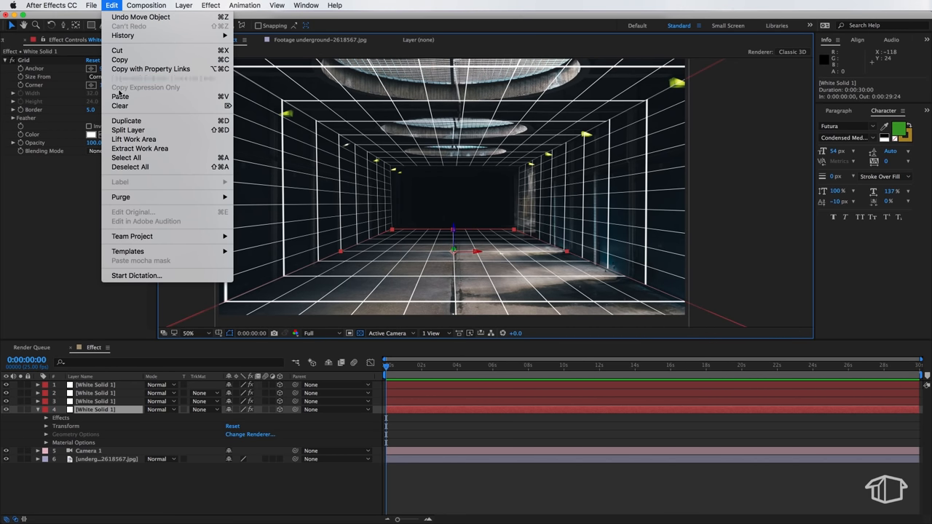
click(125, 119)
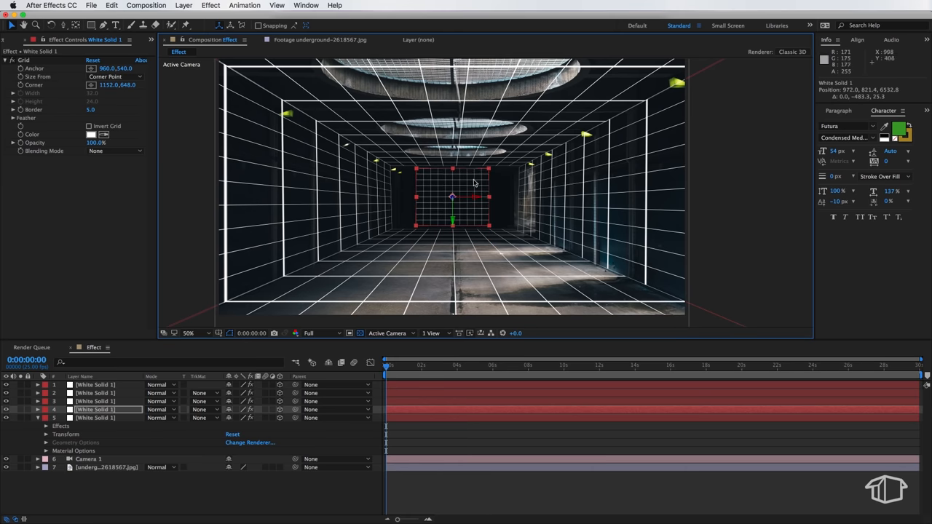
drag(451, 197, 483, 201)
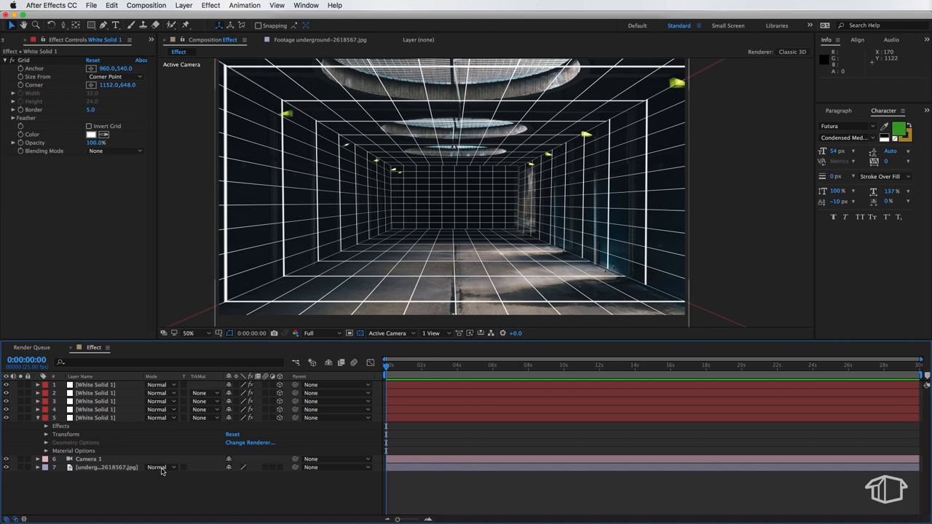
mouse_move(376, 178)
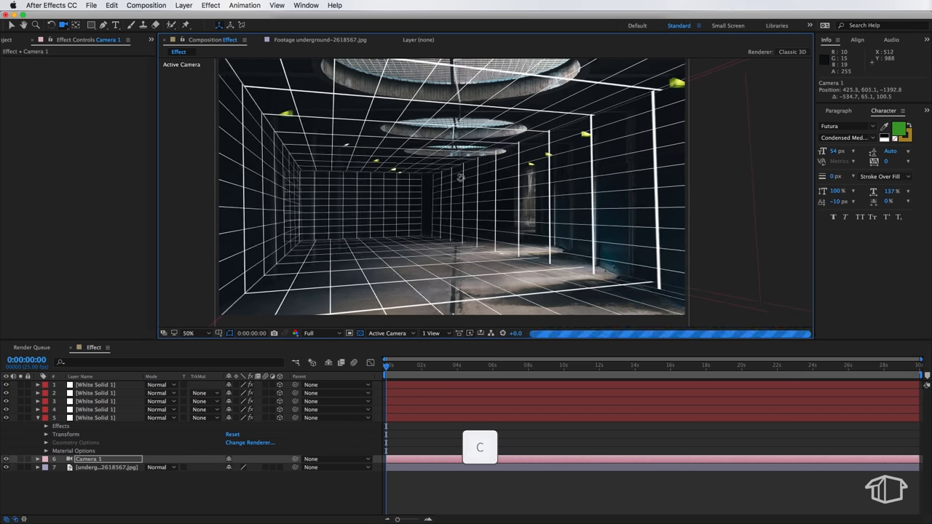
- Orbit Camera 1 around the grid box to view it from outside and from the side
drag(461, 178, 493, 179)
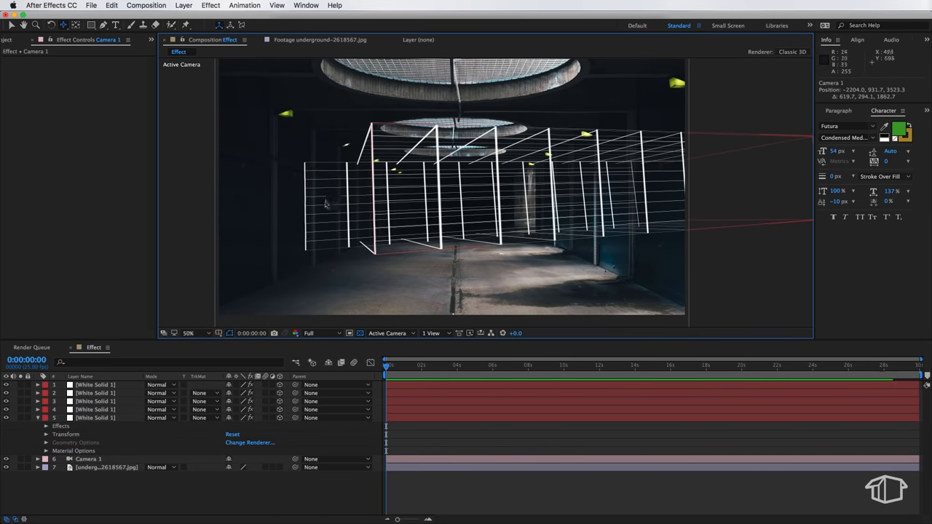
click(95, 393)
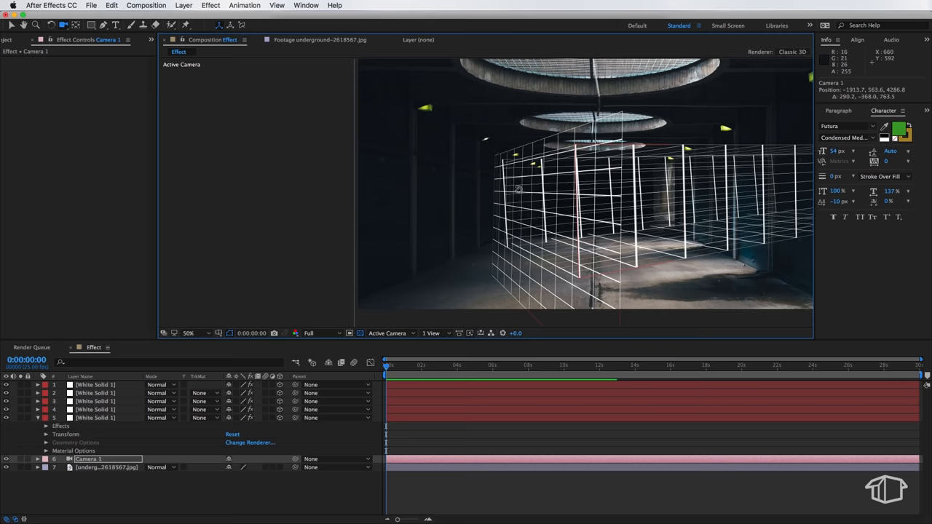
click(96, 410)
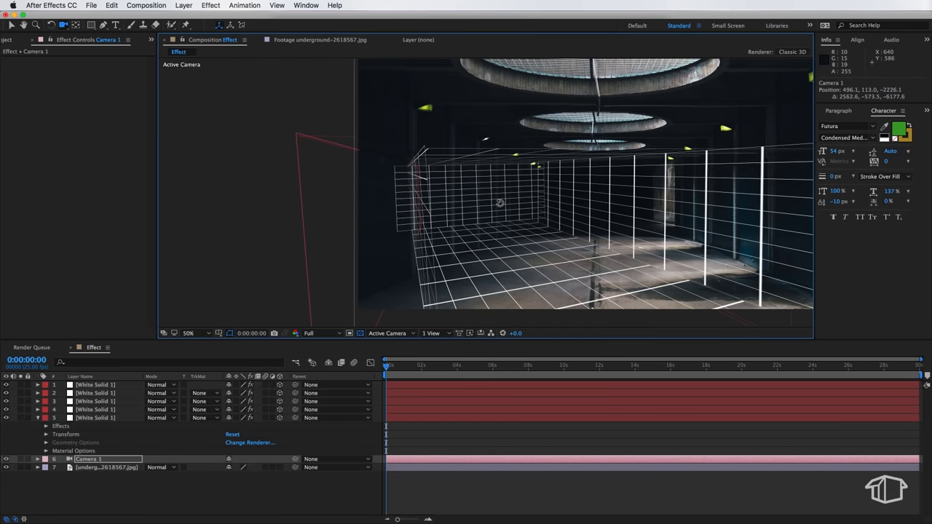
drag(498, 202, 483, 196)
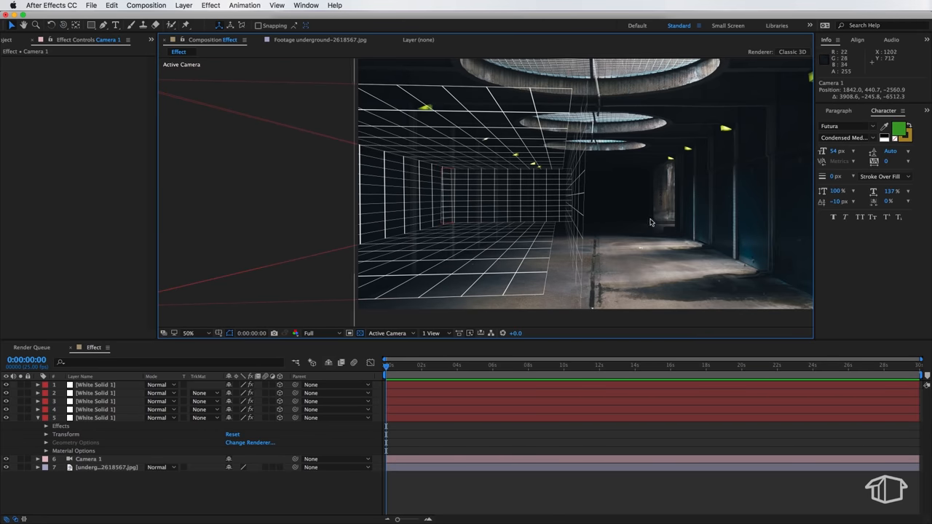
- Select Camera 1 and expand its Camera Options, framing the tunnel head-on
click(94, 393)
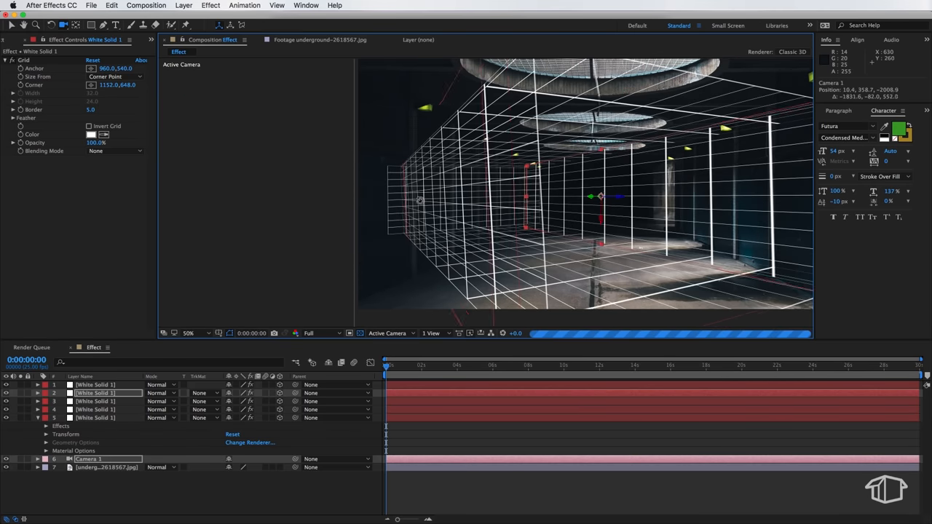
click(87, 459)
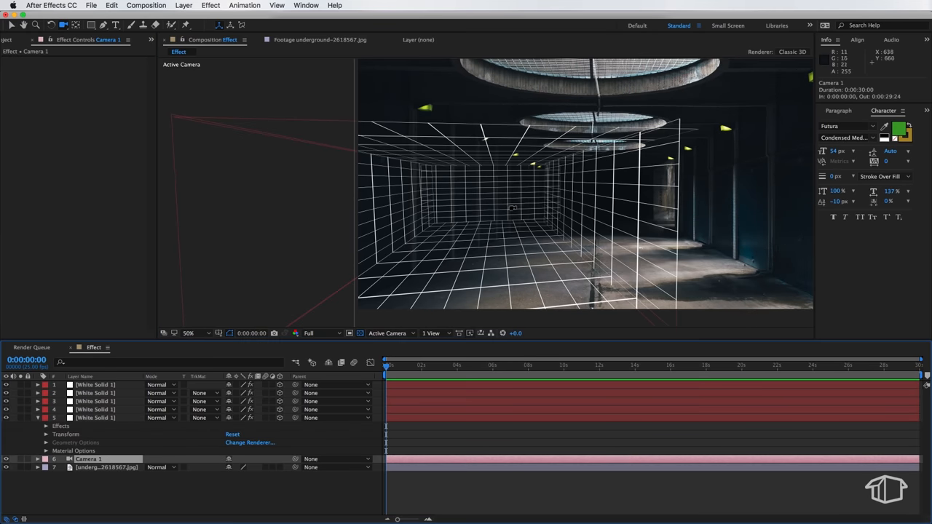
click(38, 459)
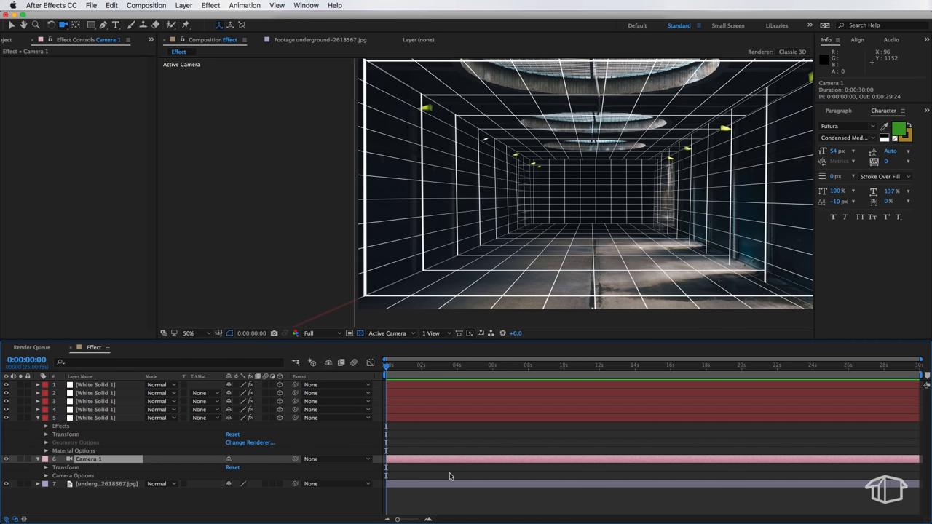
- Reopen White Solid 1's Grid effect so the composition shows solid white
click(94, 418)
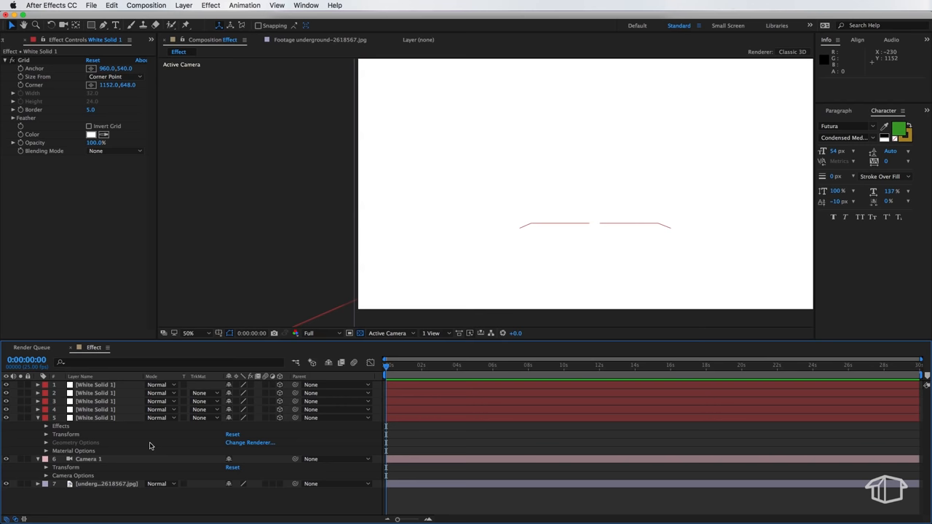
mouse_move(146, 444)
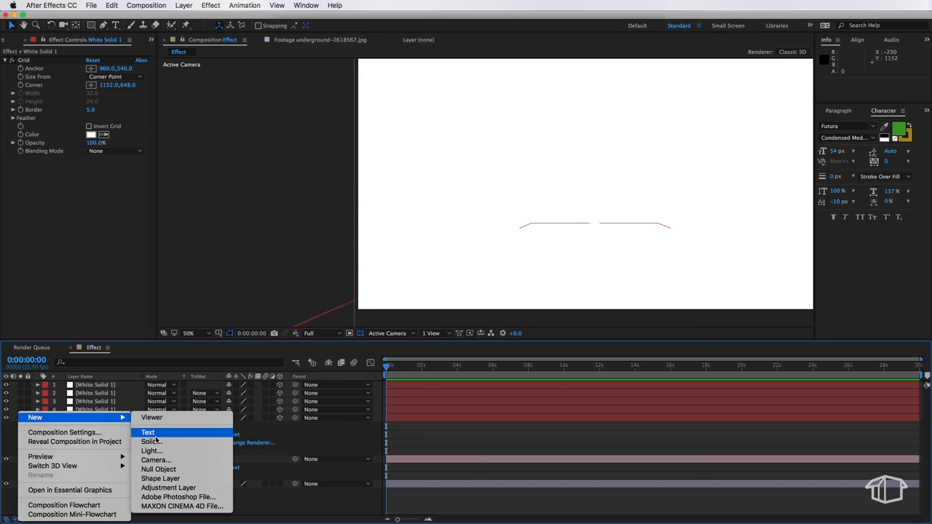
- Create Spot Light 1 with Casts Shadows on and 100% shadow darkness
click(152, 451)
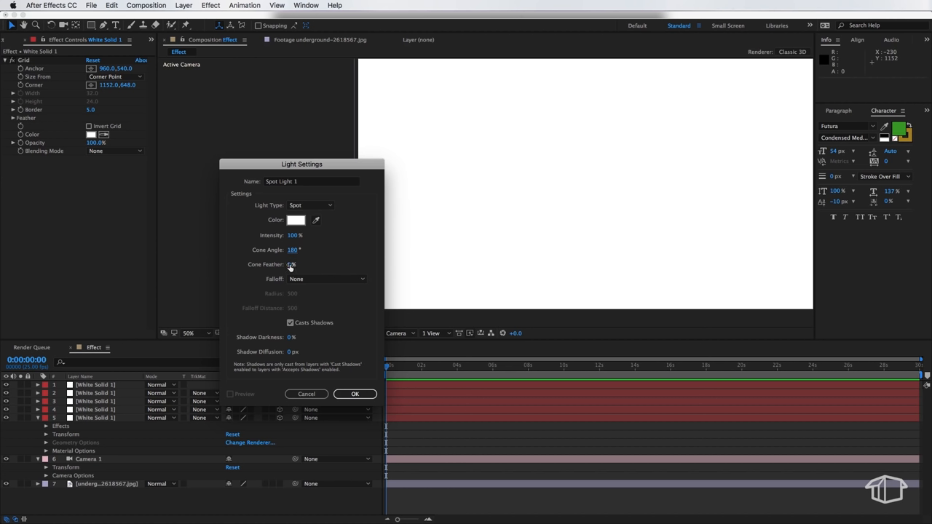
click(300, 265)
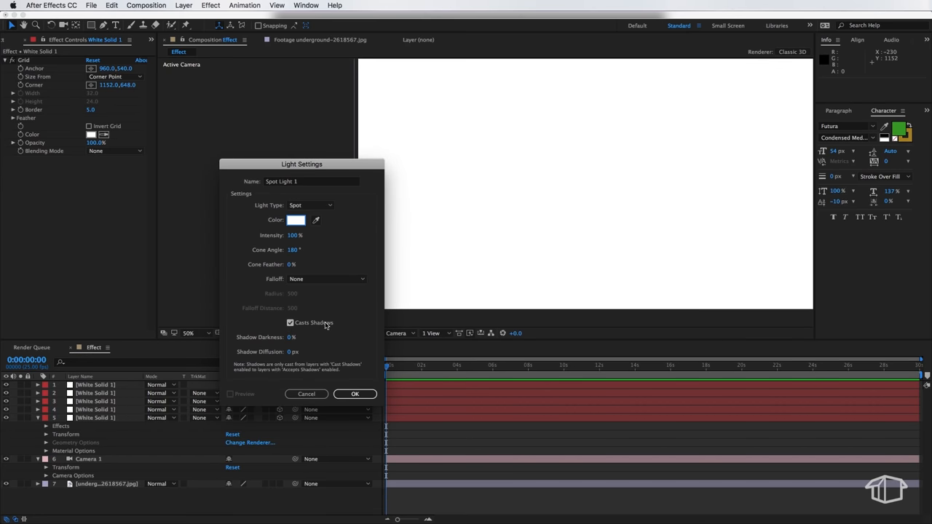
mouse_move(320, 327)
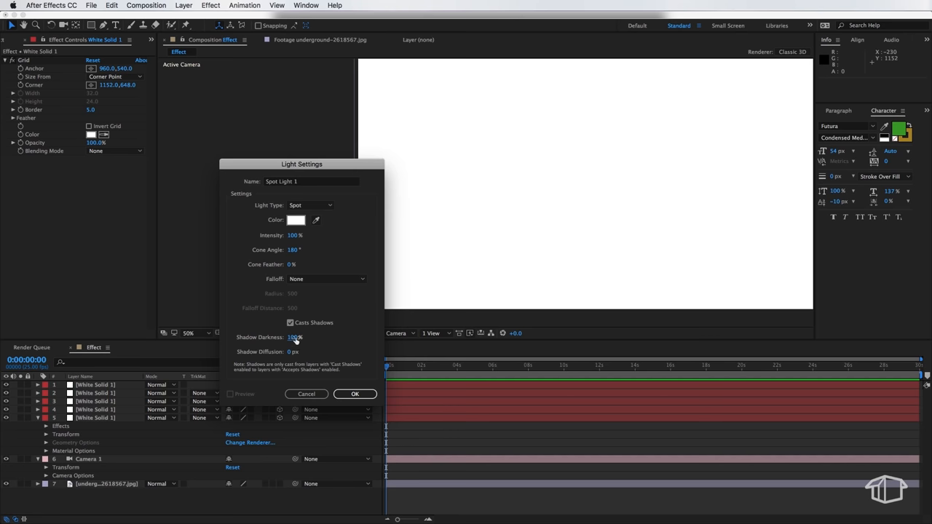
click(355, 393)
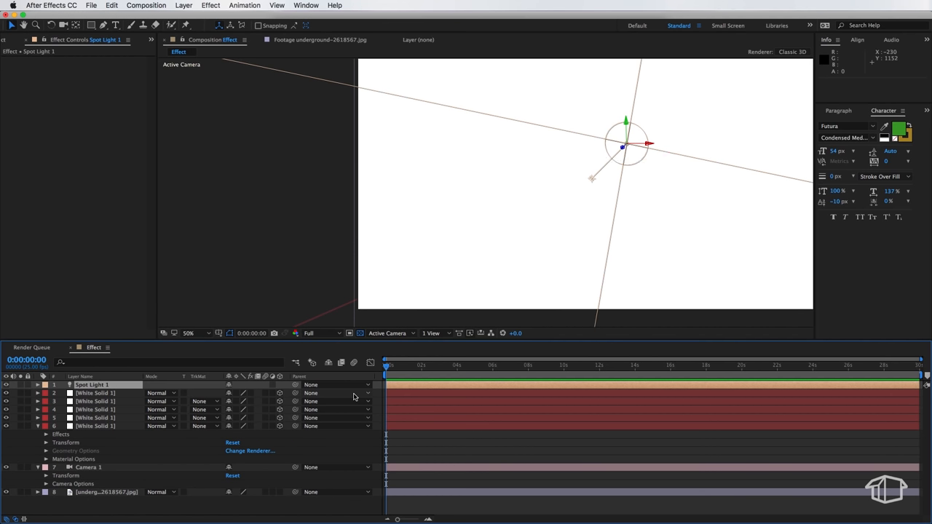
mouse_move(227, 455)
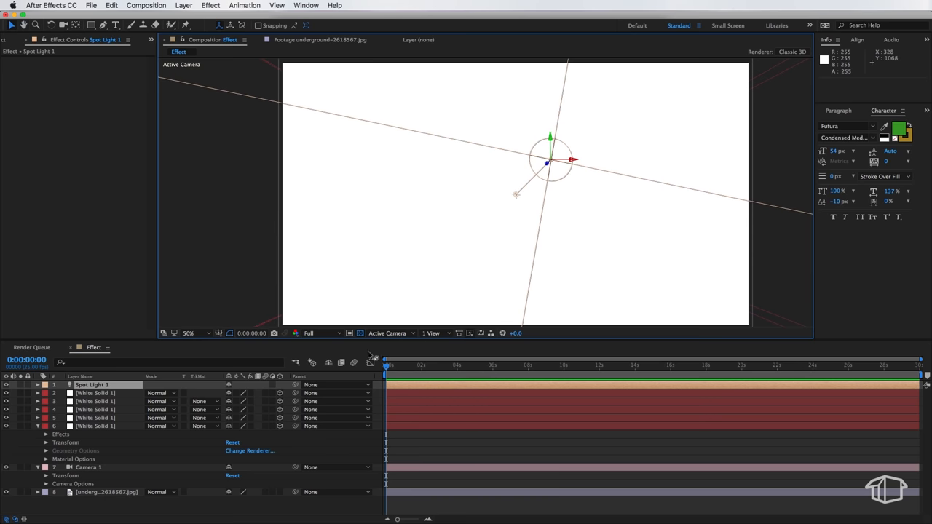
- Switch the viewer to 2 Views with a Top view beside the Active Camera view
click(434, 332)
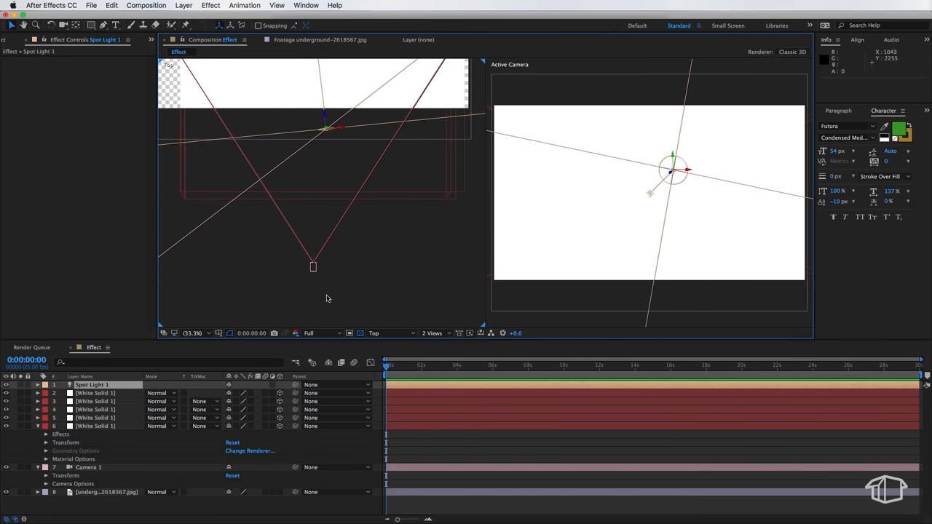
- Paste Camera 1's Position onto the tunnel photo layer so it sits at the camera's location
click(88, 466)
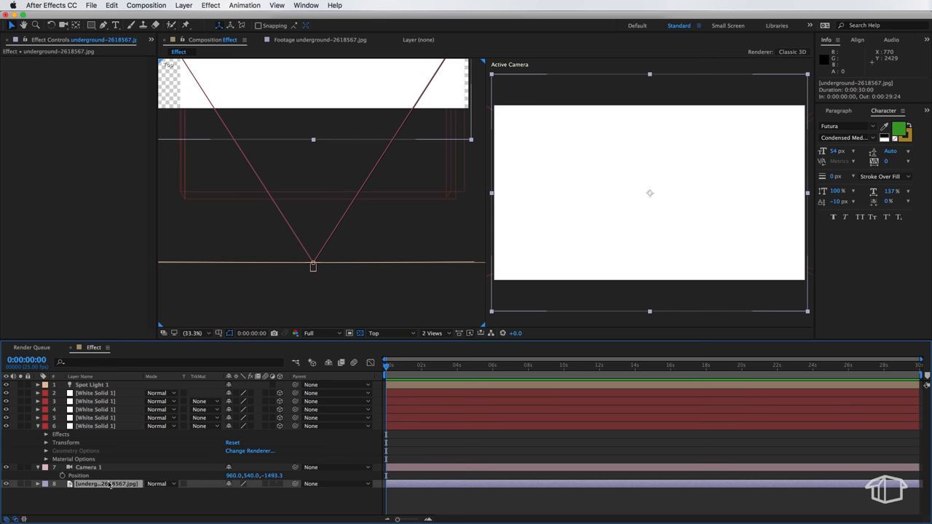
mouse_move(280, 487)
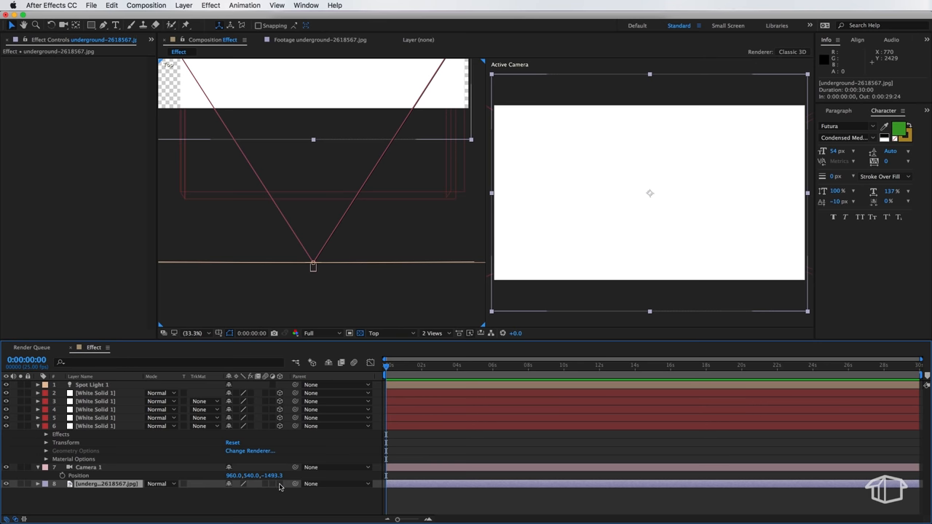
click(5, 484)
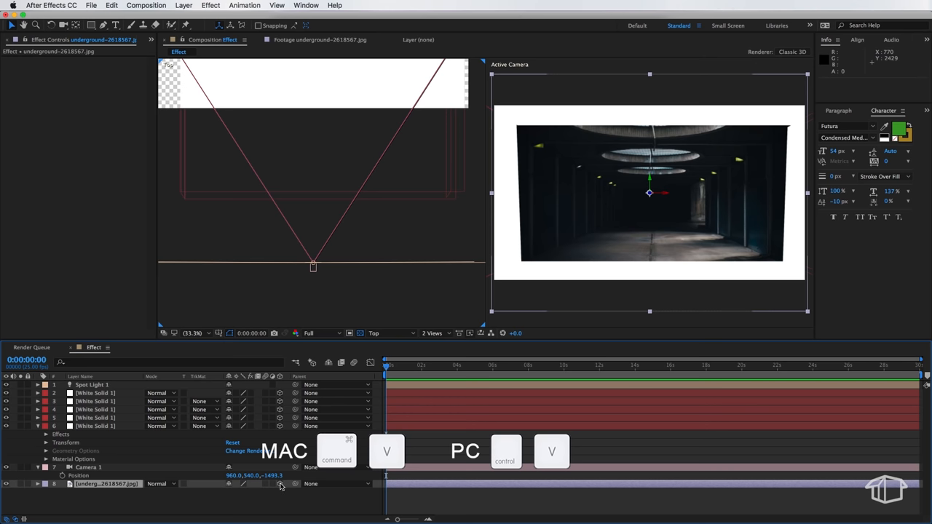
click(38, 484)
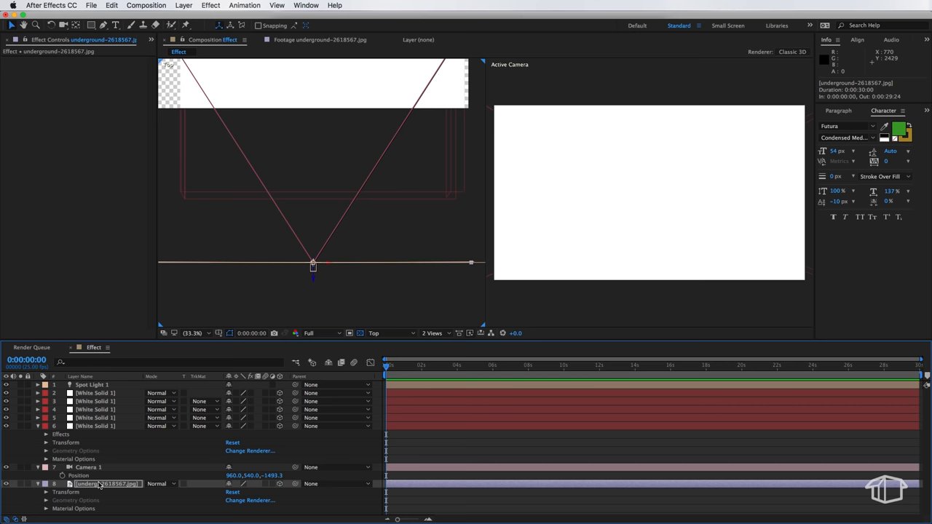
mouse_move(91, 484)
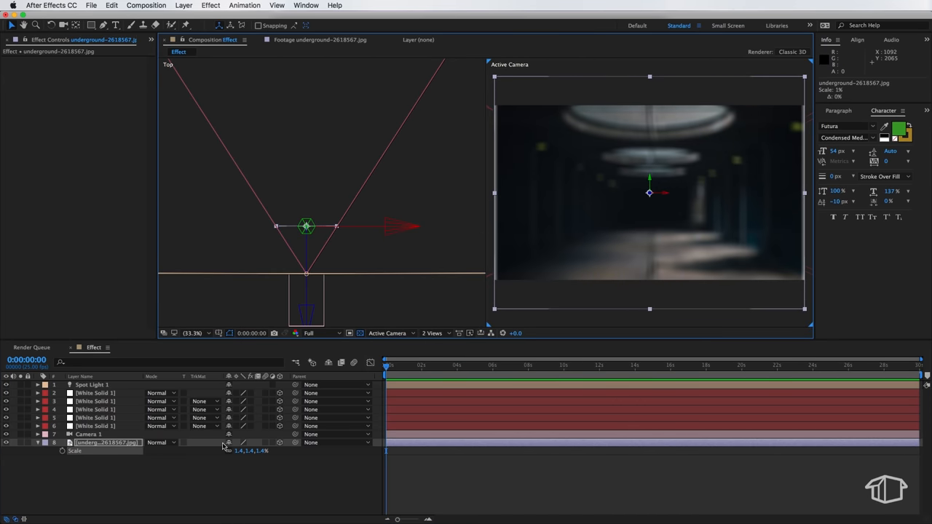
- Set Camera 1's Depth of Field to Off so the tunnel photo appears sharp
click(87, 434)
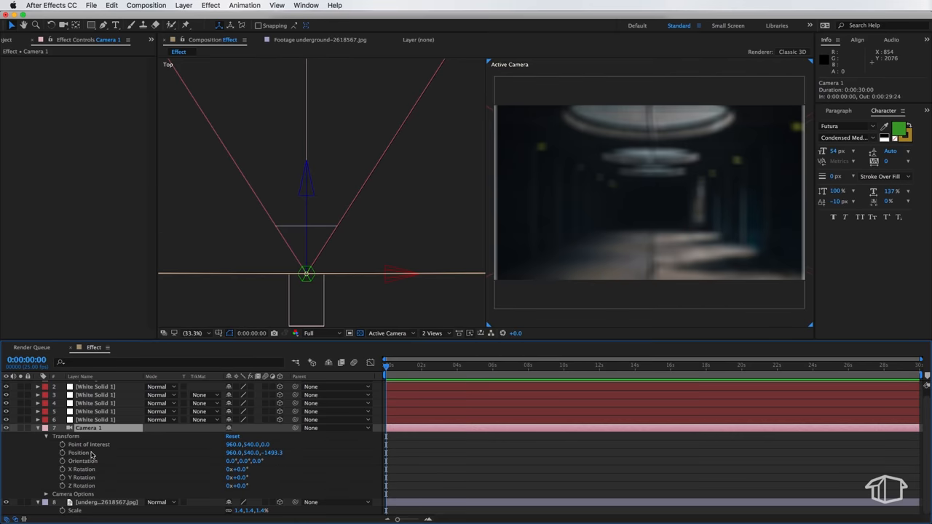
scroll(down, 3)
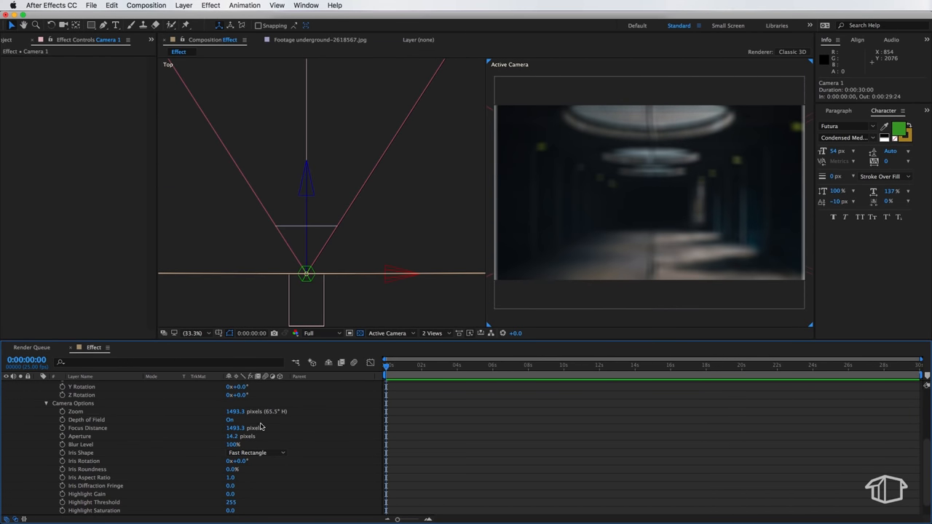
click(230, 419)
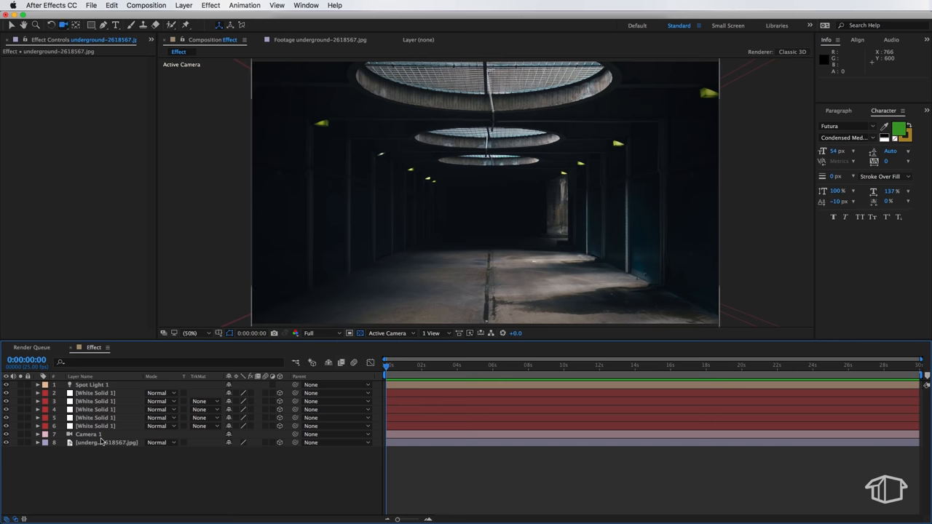
- Change the tunnel photo layer's Casts Shadows material option
click(105, 442)
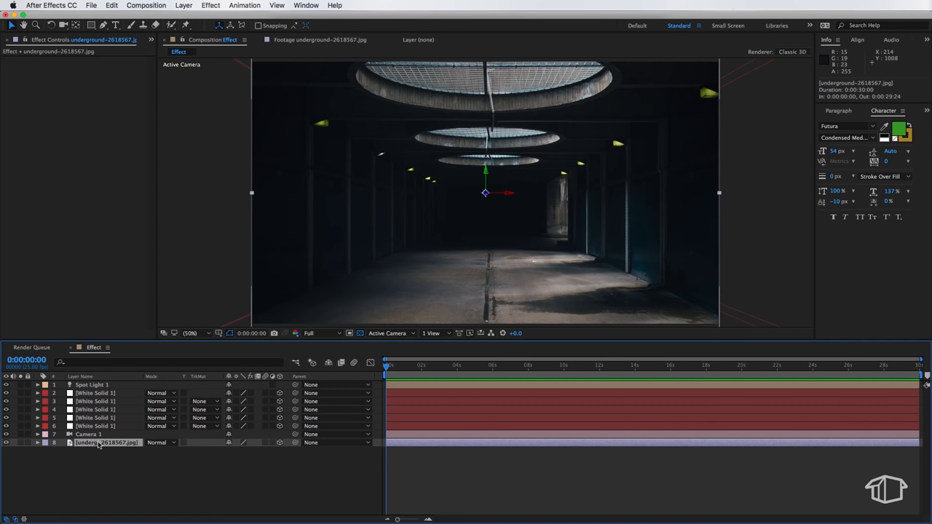
click(38, 443)
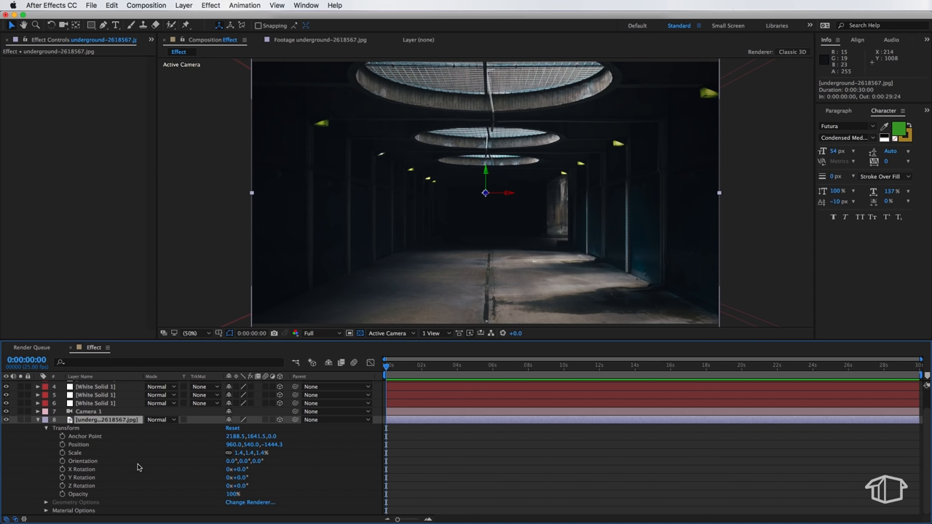
mouse_move(113, 454)
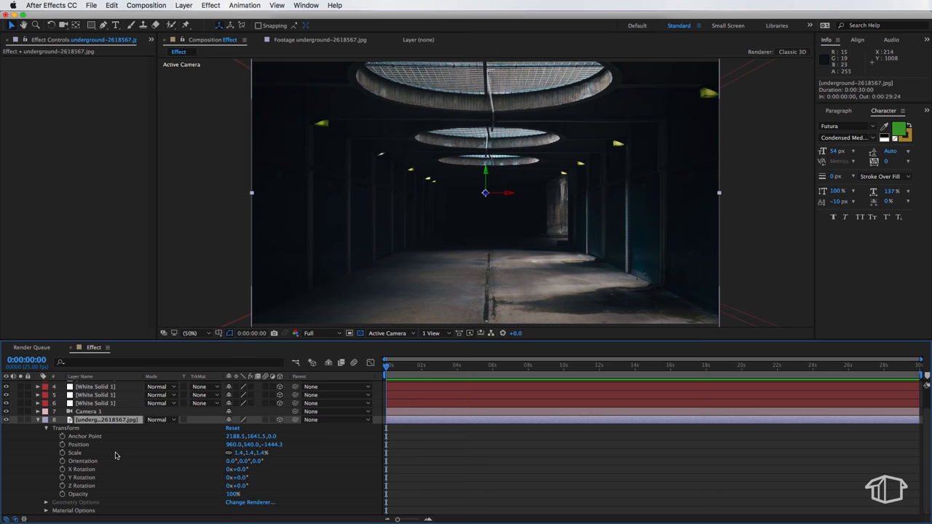
mouse_move(45, 510)
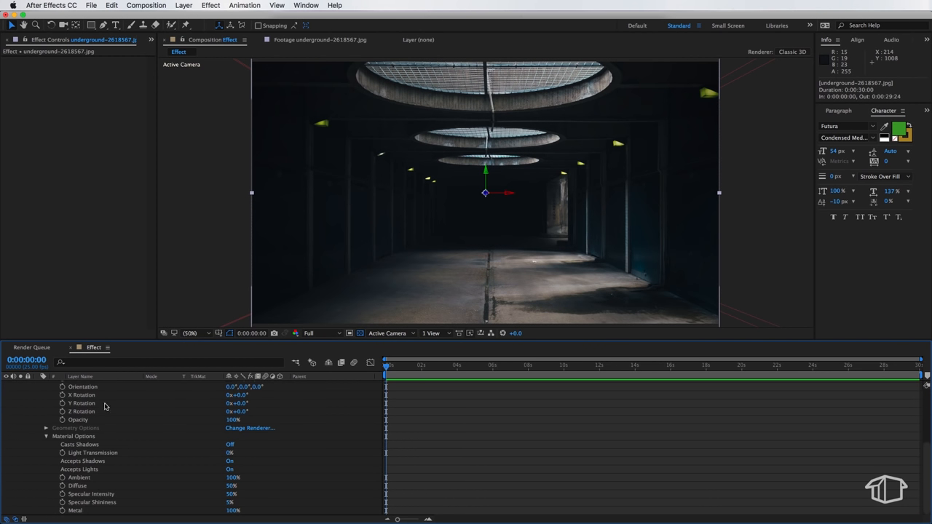
mouse_move(82, 444)
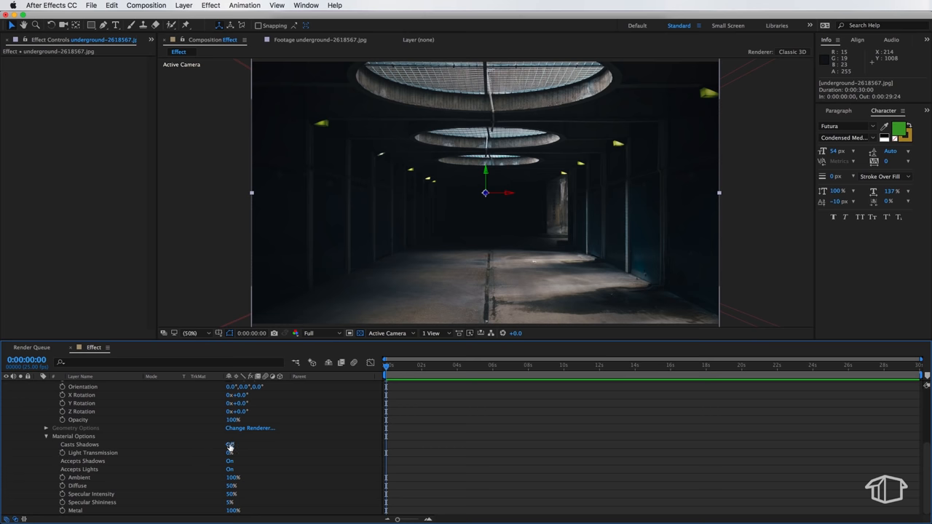
click(231, 444)
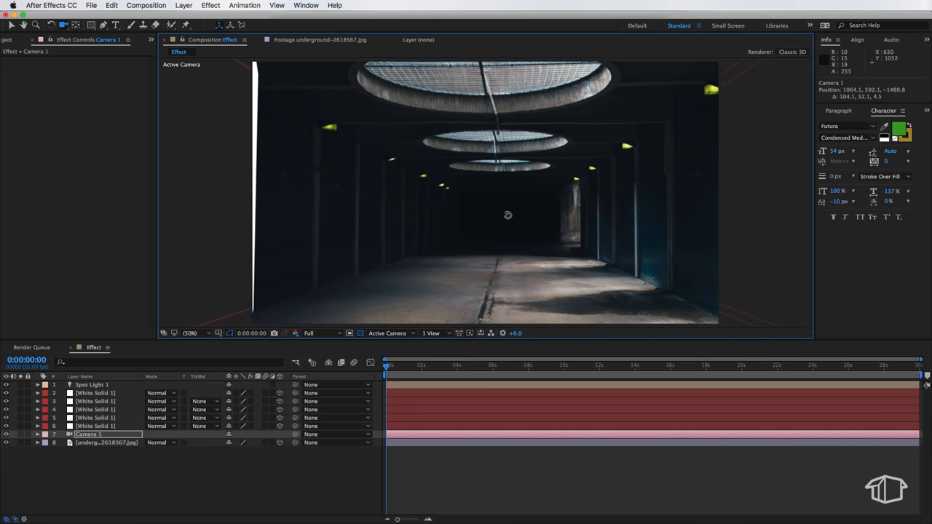
- Nudge Camera 1 back to framing the tunnel head-on
drag(507, 215, 498, 210)
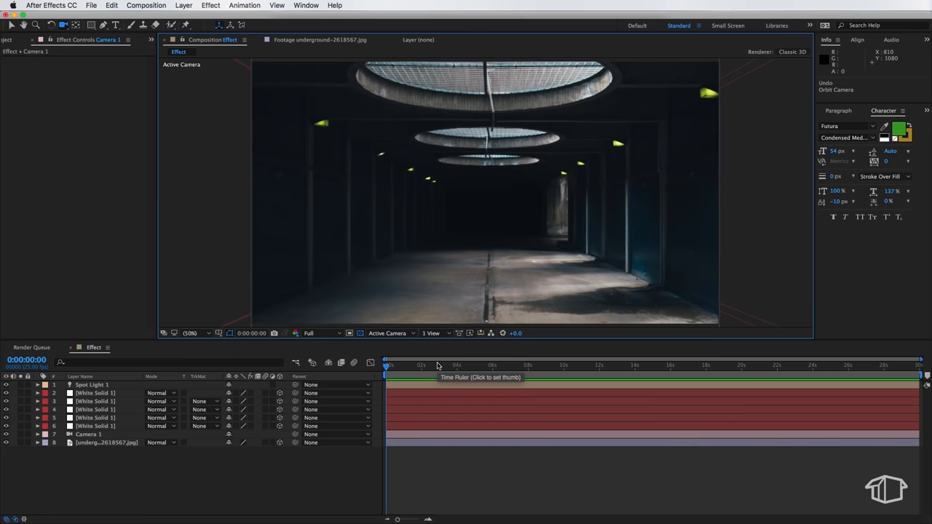
- Set a starting Position keyframe for Camera 1 at the head of the tunnel
click(88, 434)
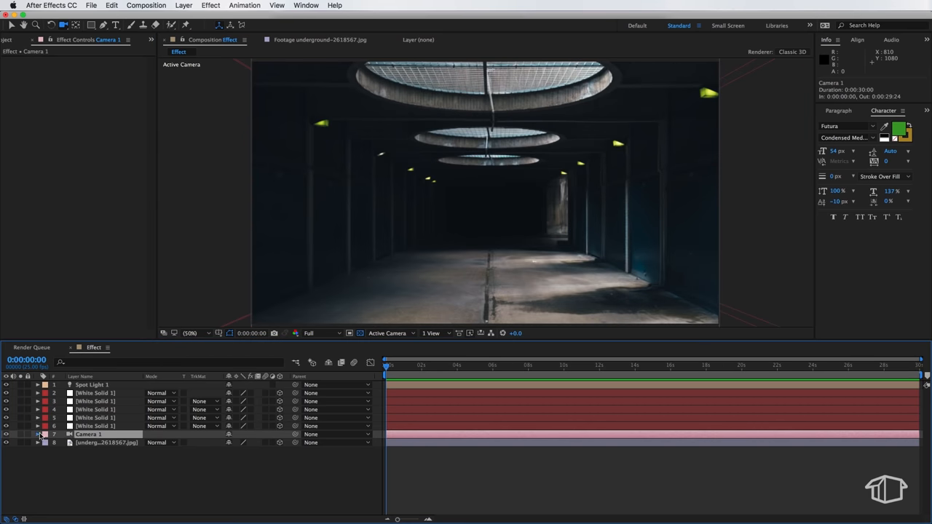
click(38, 434)
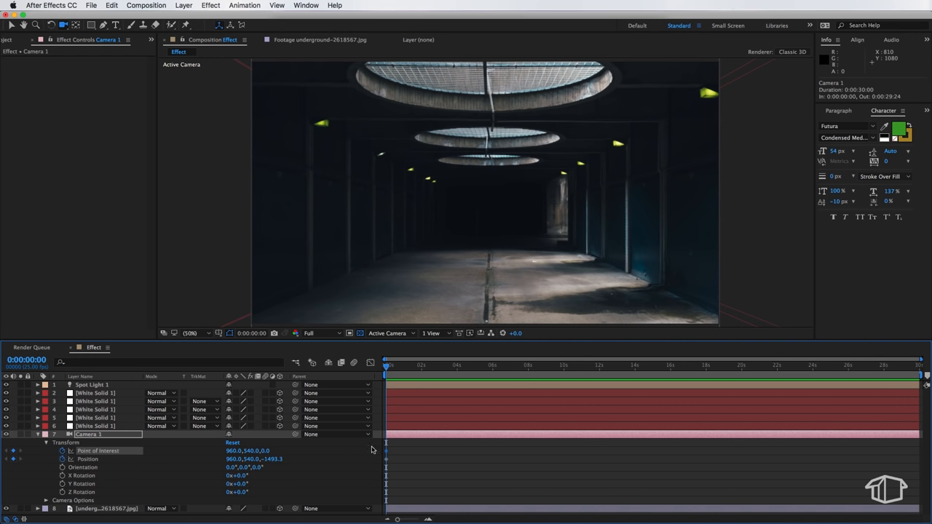
click(64, 23)
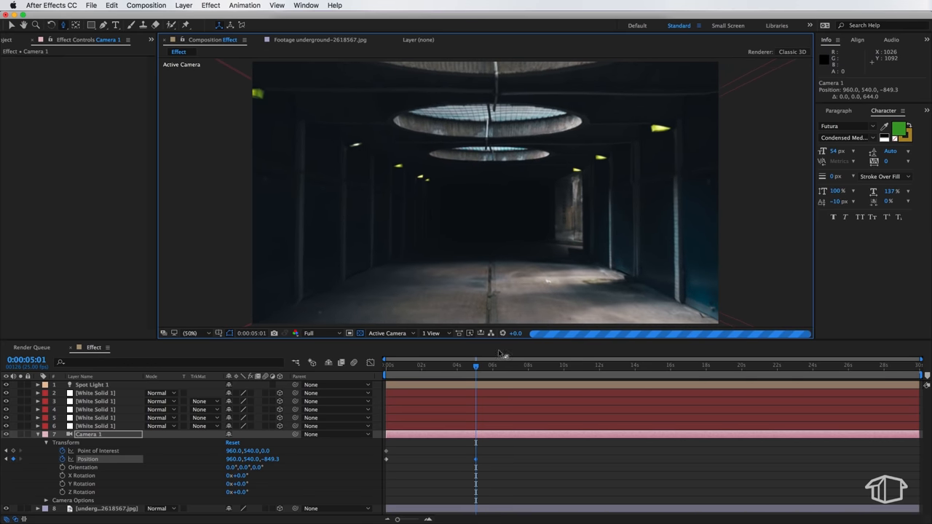
- Preview the camera pushing down the tunnel over about five seconds, then stop playback
click(472, 332)
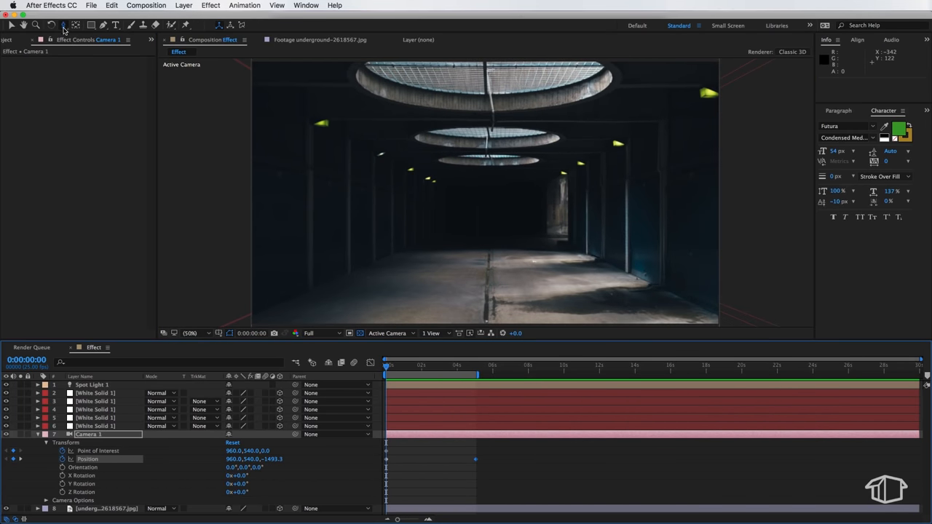
mouse_move(114, 47)
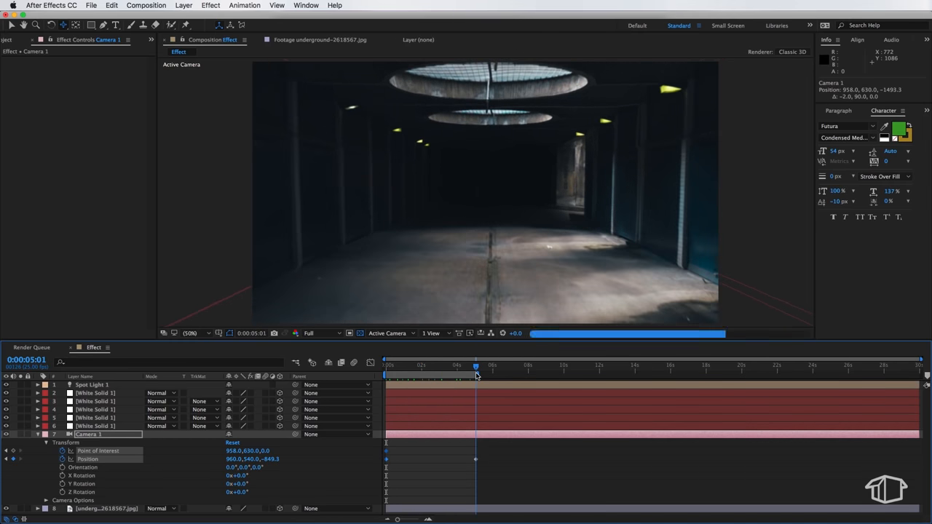
drag(478, 376, 434, 376)
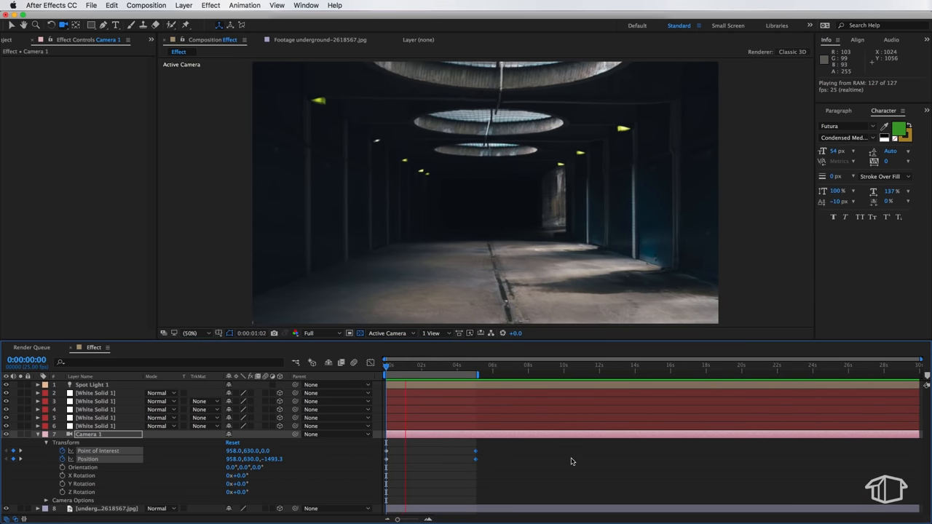
click(445, 364)
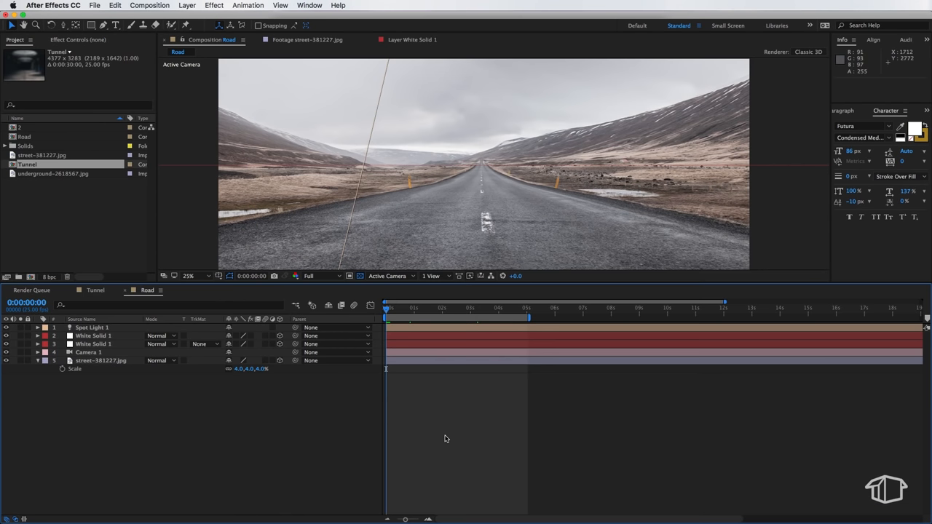
mouse_move(425, 163)
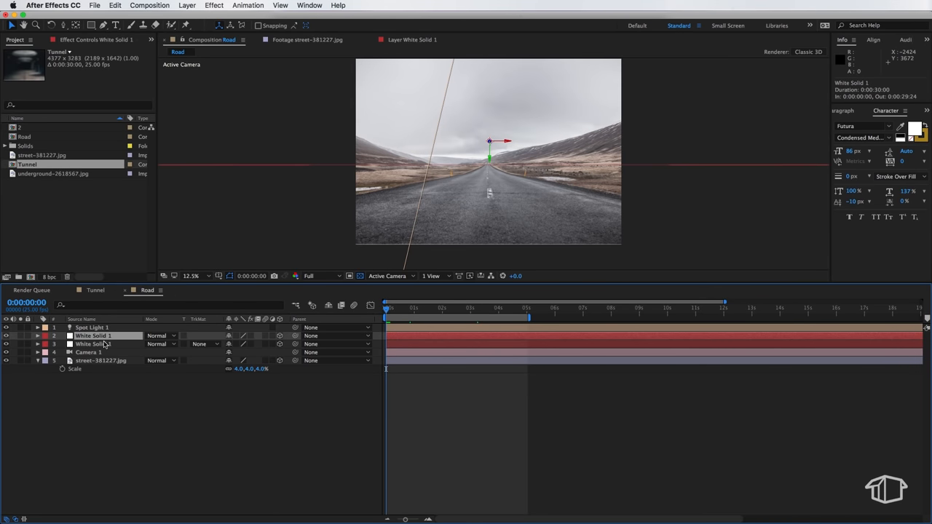
click(93, 344)
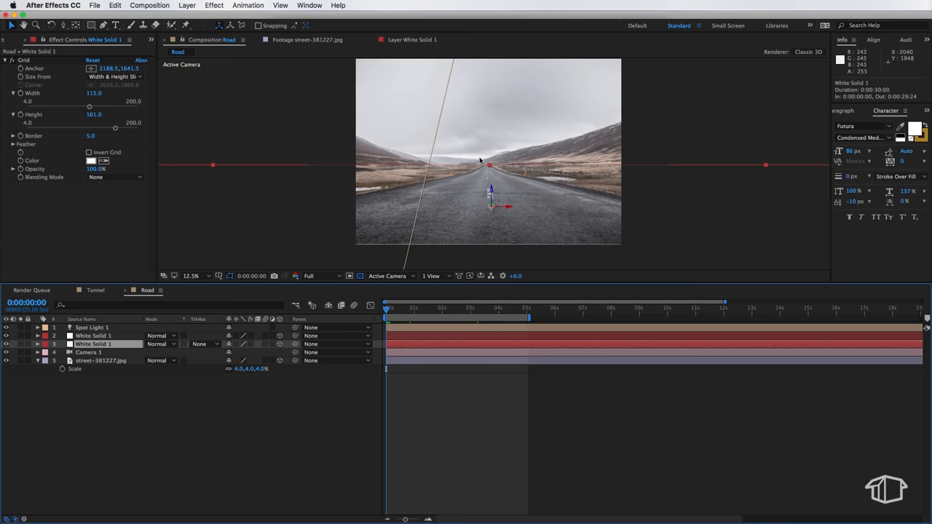
mouse_move(448, 148)
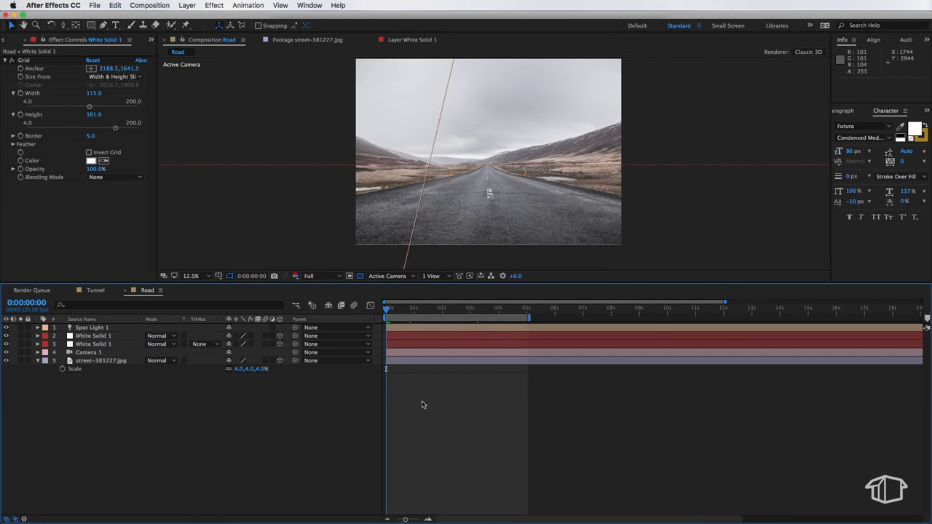
click(417, 307)
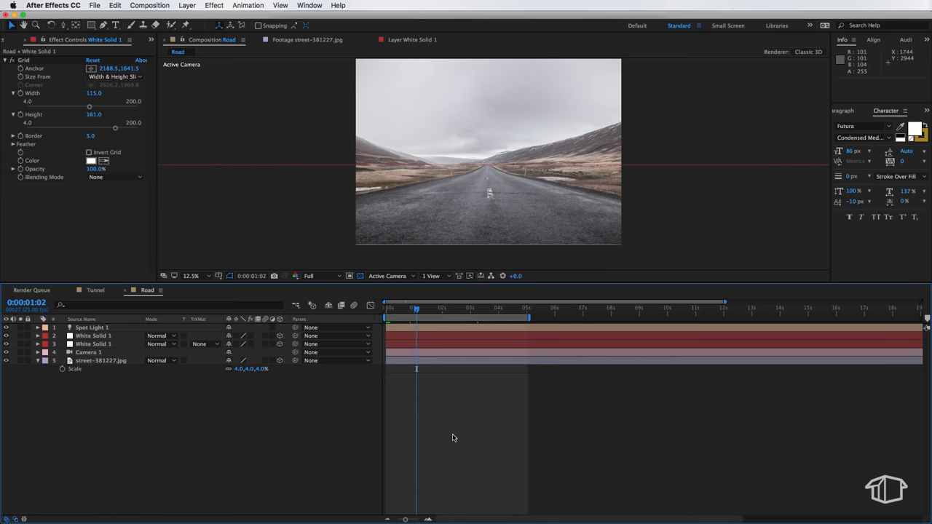